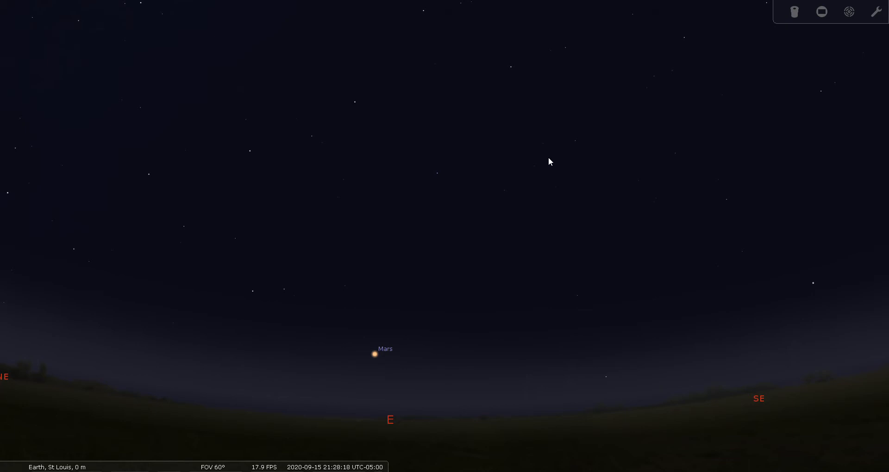
{"action": "mouse_move", "coordinate": [524, 212]}
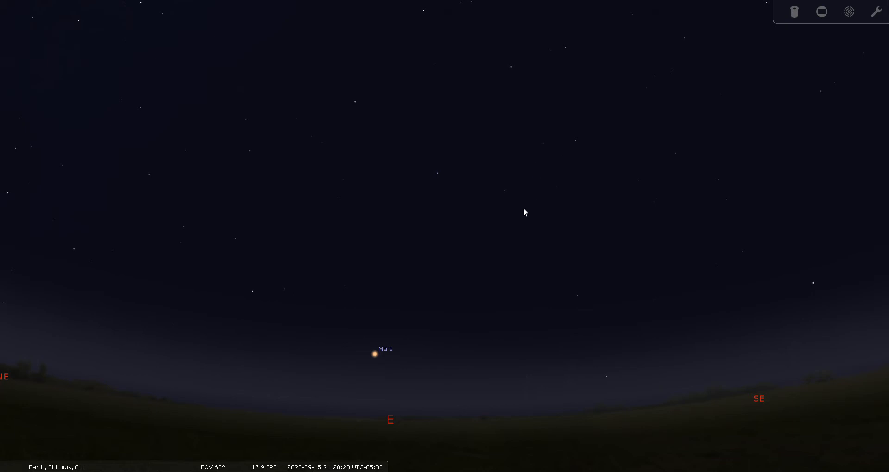
{"action": "mouse_move", "coordinate": [395, 424]}
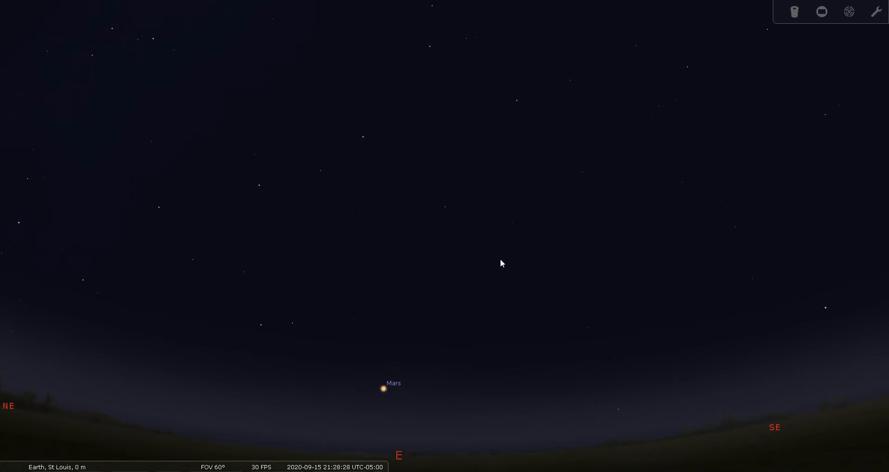
{"action": "mouse_move", "coordinate": [448, 216]}
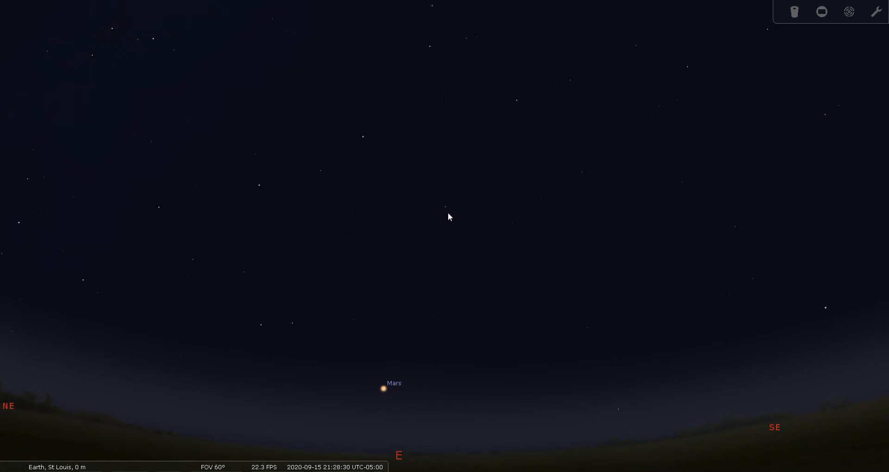
{"action": "mouse_move", "coordinate": [490, 75]}
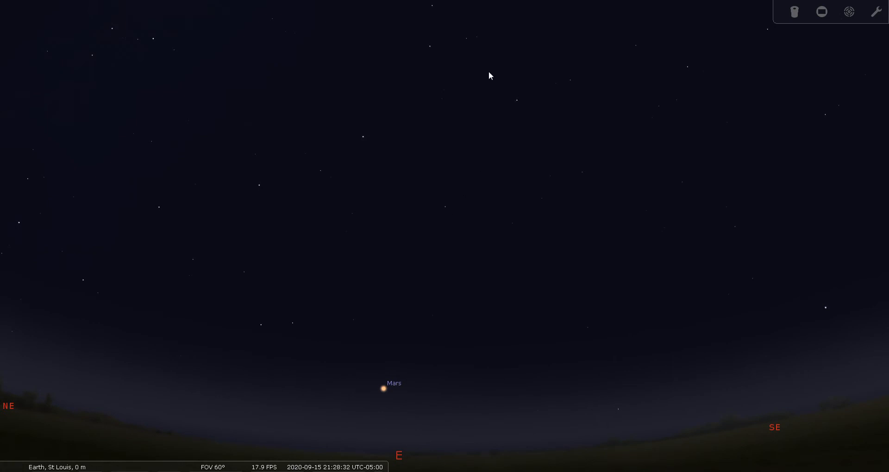
{"action": "mouse_move", "coordinate": [450, 212]}
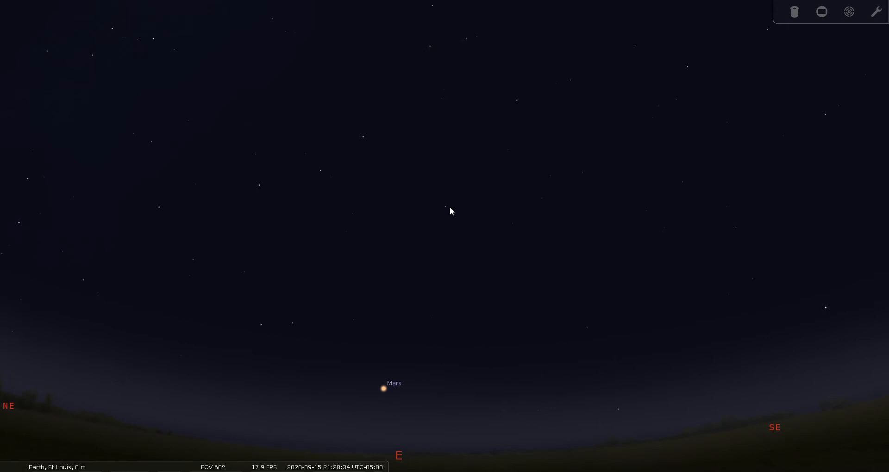
{"action": "mouse_move", "coordinate": [437, 181]}
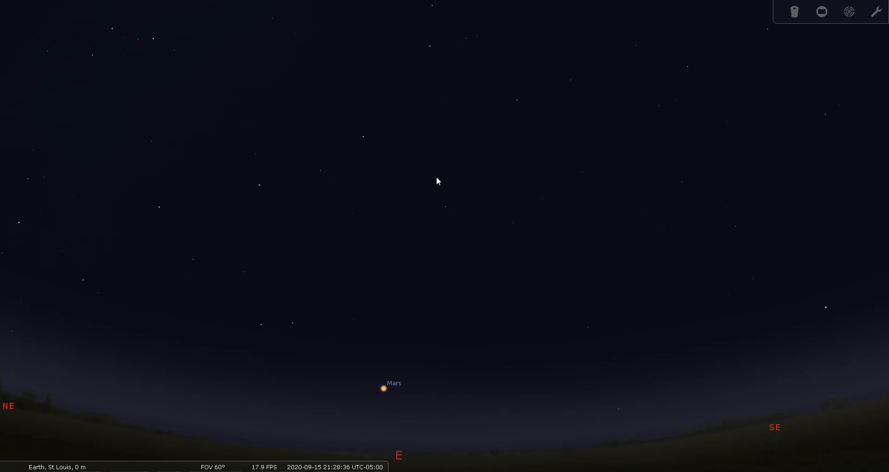
{"action": "mouse_move", "coordinate": [476, 174]}
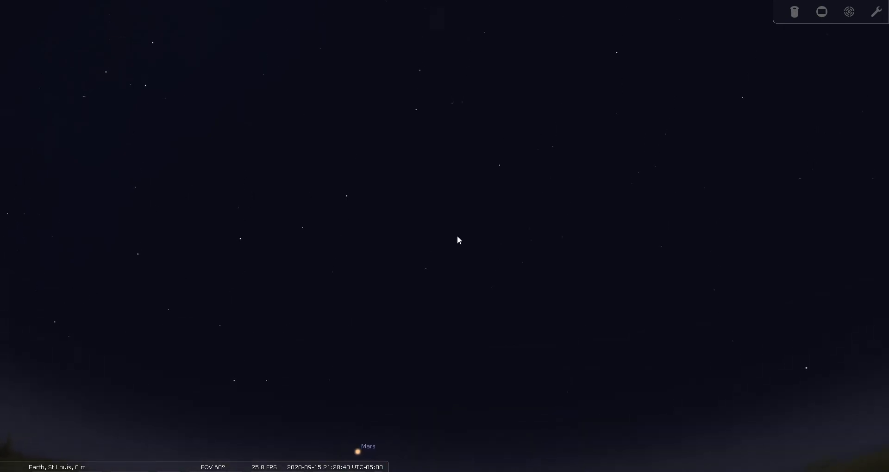
Tilt the view higher into the eastern sky until the horizon and Mars leave the frame.
{"action": "left_click_drag", "start_coordinate": [457, 240], "coordinate": [444, 316]}
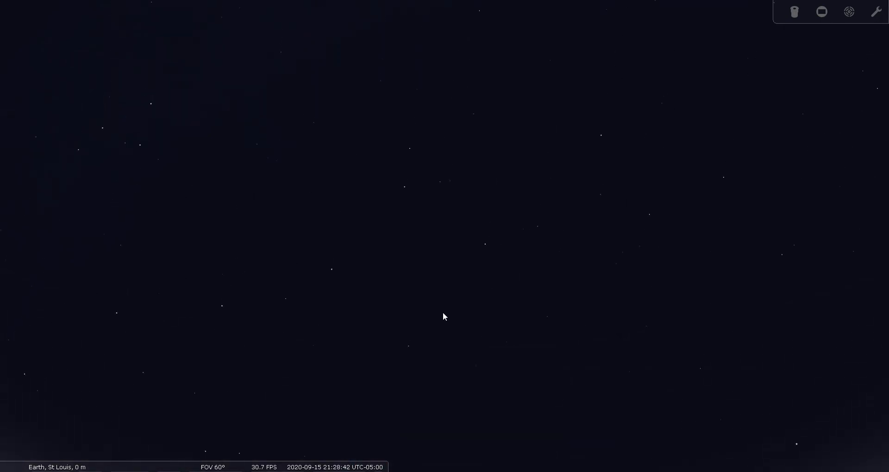
{"action": "mouse_move", "coordinate": [442, 343]}
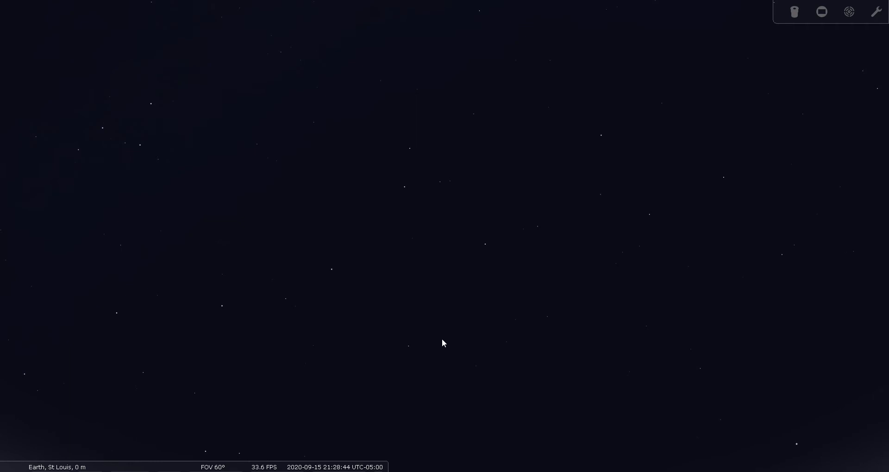
{"action": "mouse_move", "coordinate": [398, 355]}
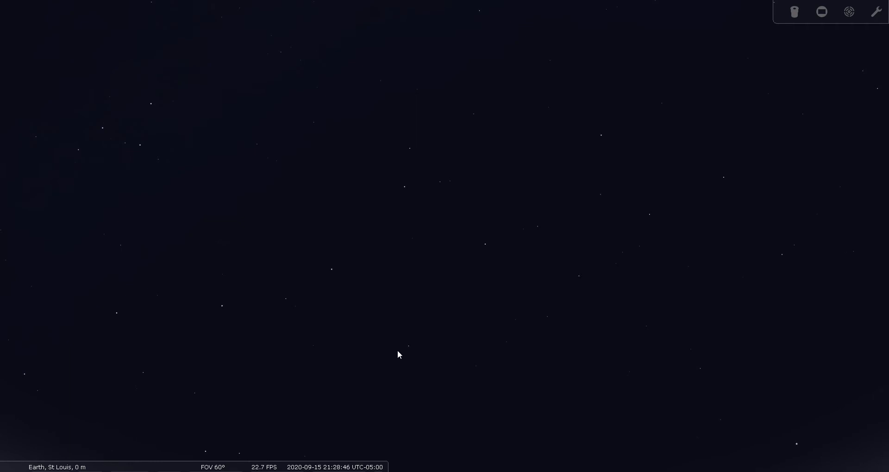
{"action": "mouse_move", "coordinate": [489, 257]}
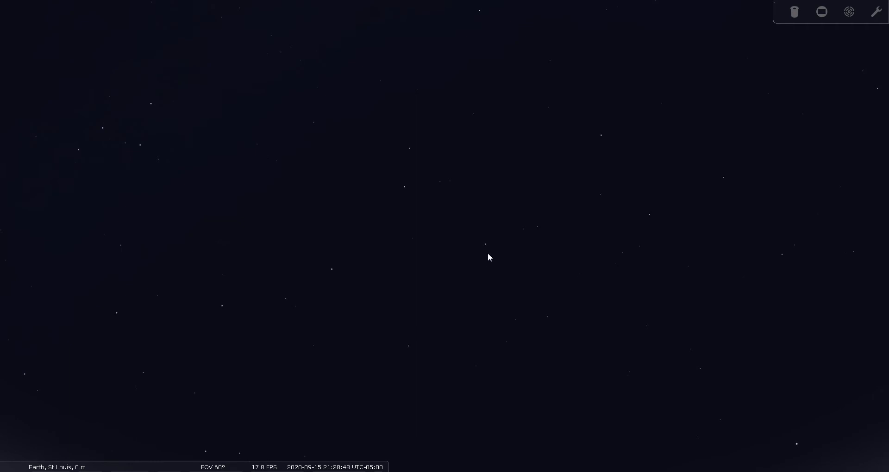
{"action": "mouse_move", "coordinate": [605, 141]}
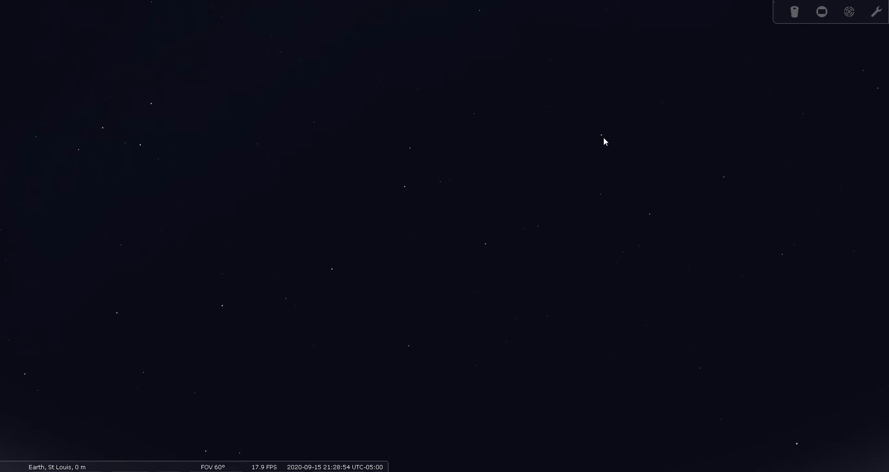
{"action": "left_click", "coordinate": [601, 135]}
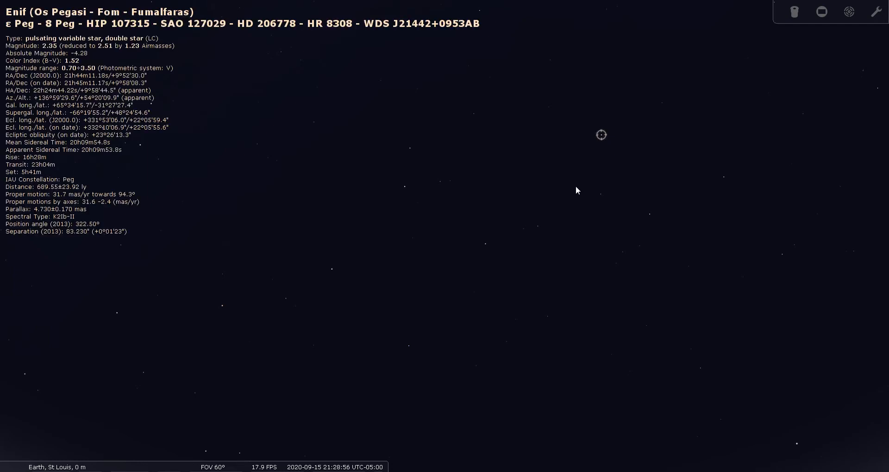
{"action": "mouse_move", "coordinate": [531, 271]}
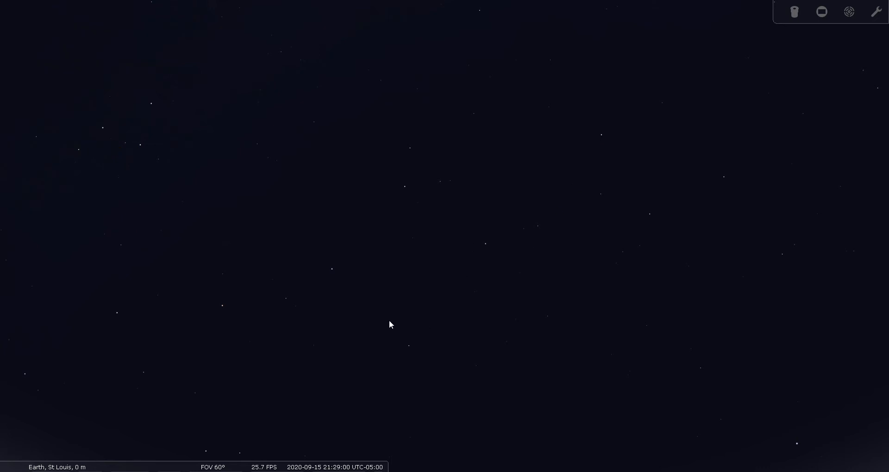
{"action": "mouse_move", "coordinate": [416, 329]}
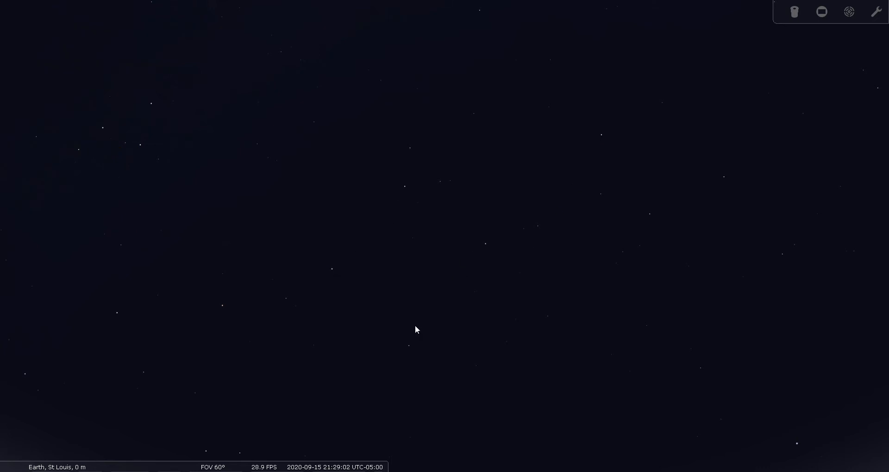
{"action": "mouse_move", "coordinate": [595, 143]}
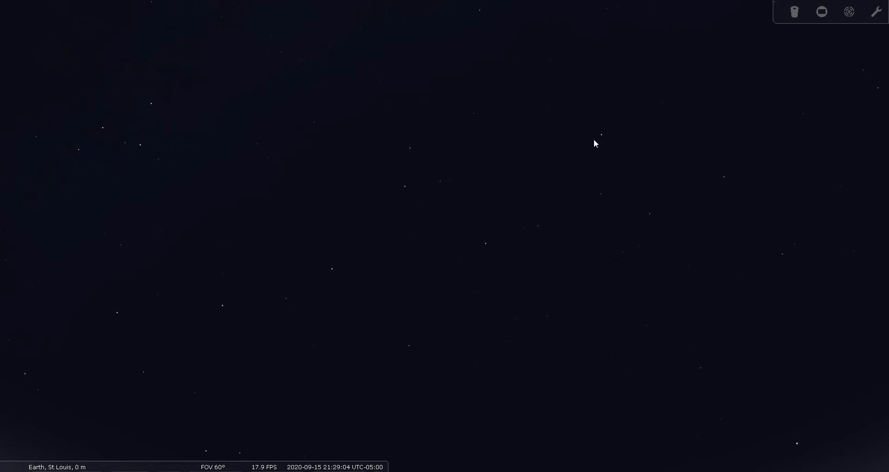
{"action": "mouse_move", "coordinate": [599, 139]}
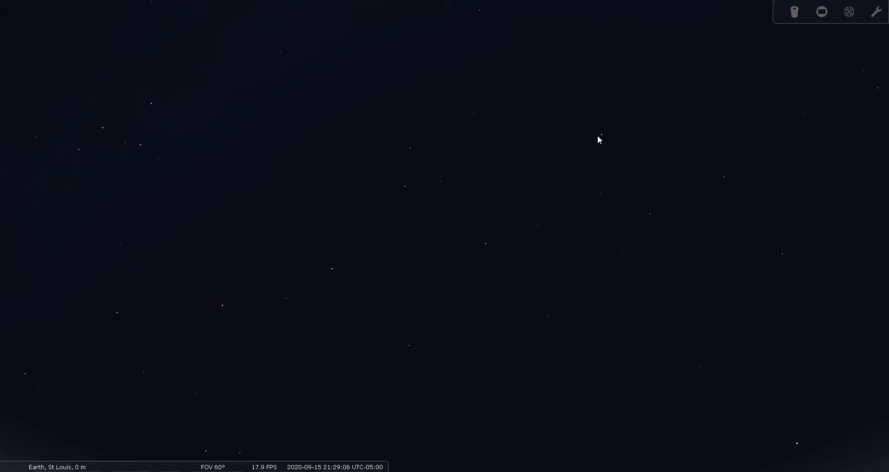
{"action": "mouse_move", "coordinate": [469, 282]}
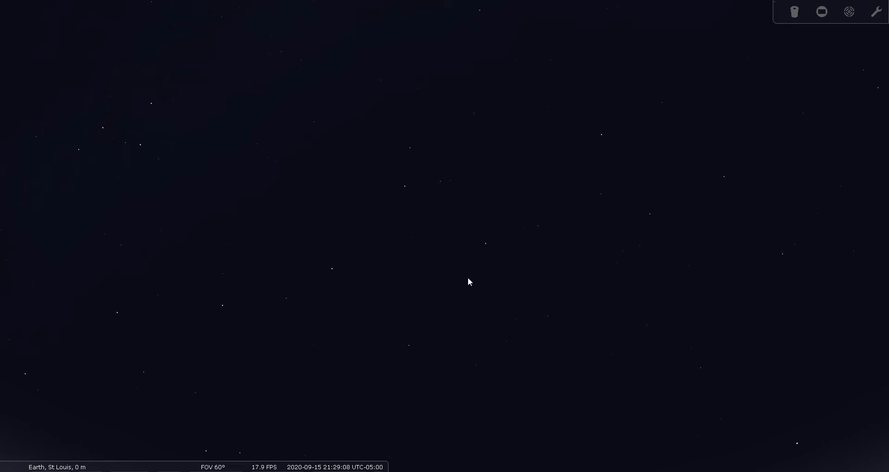
{"action": "mouse_move", "coordinate": [604, 142]}
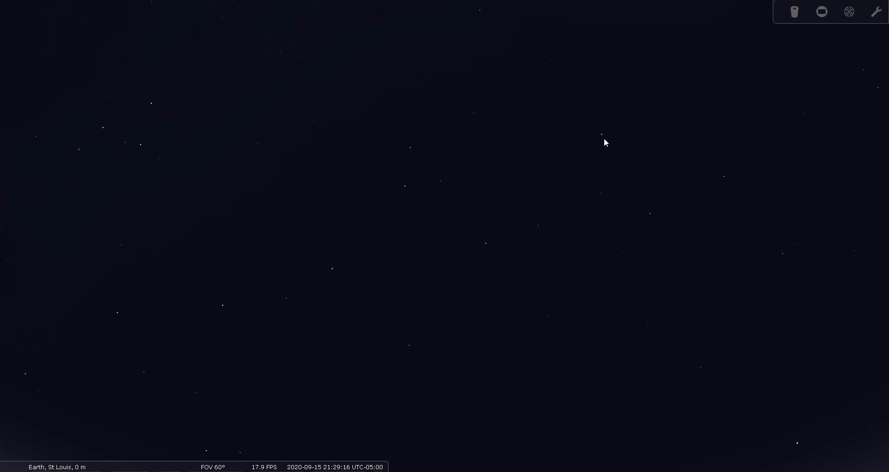
{"action": "mouse_move", "coordinate": [409, 333]}
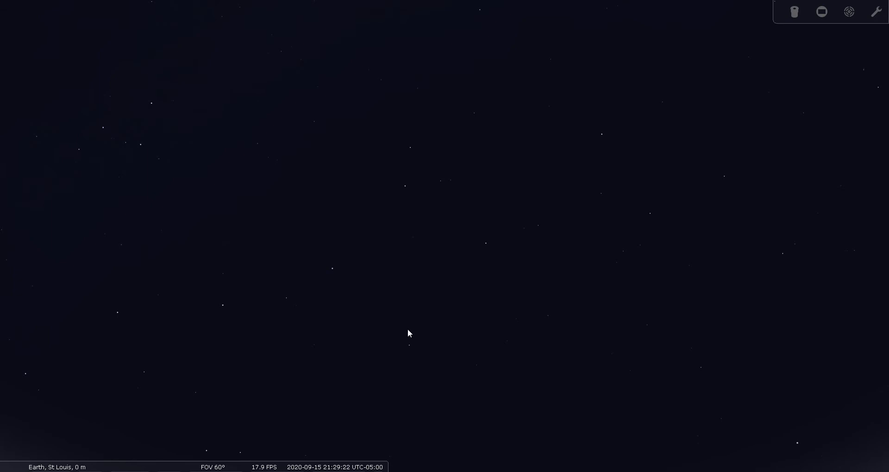
{"action": "mouse_move", "coordinate": [479, 261]}
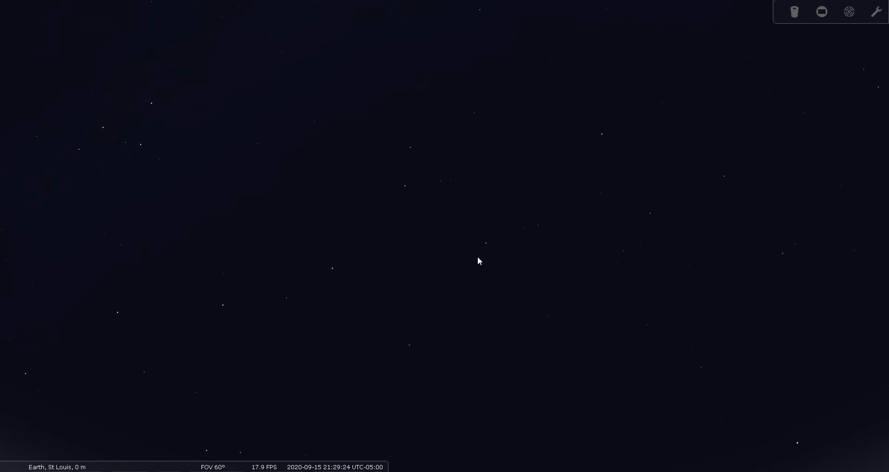
{"action": "mouse_move", "coordinate": [605, 141]}
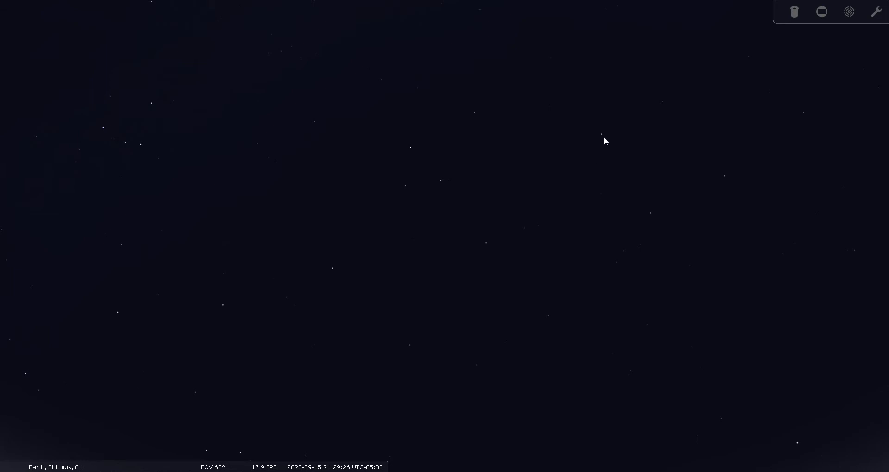
{"action": "mouse_move", "coordinate": [422, 331]}
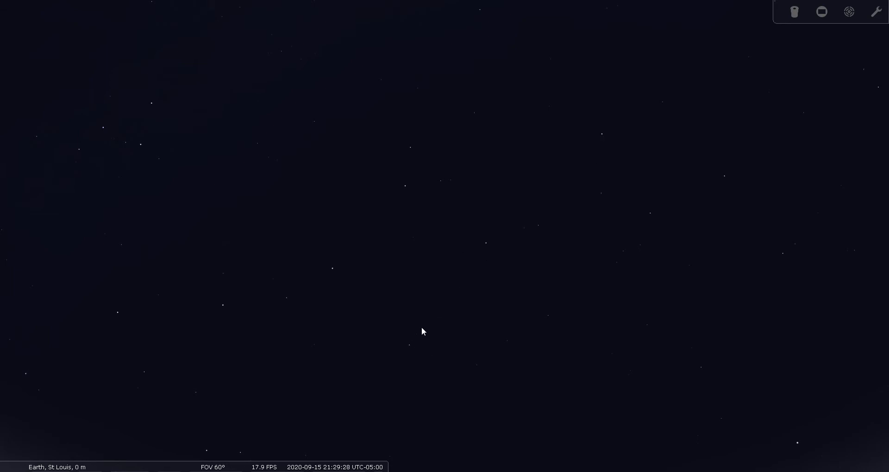
{"action": "mouse_move", "coordinate": [604, 145]}
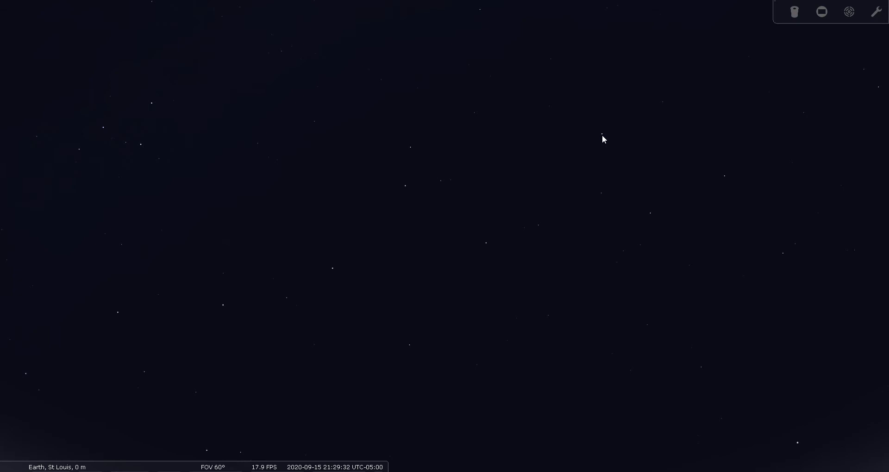
{"action": "mouse_move", "coordinate": [656, 114]}
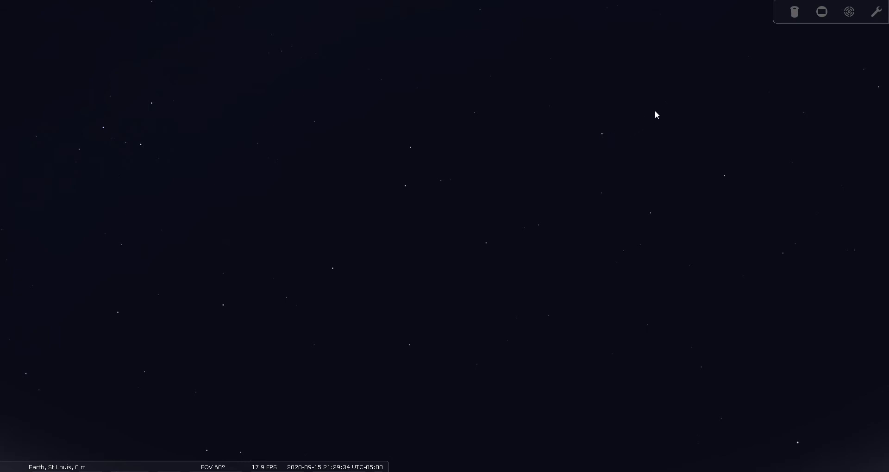
{"action": "mouse_move", "coordinate": [667, 107]}
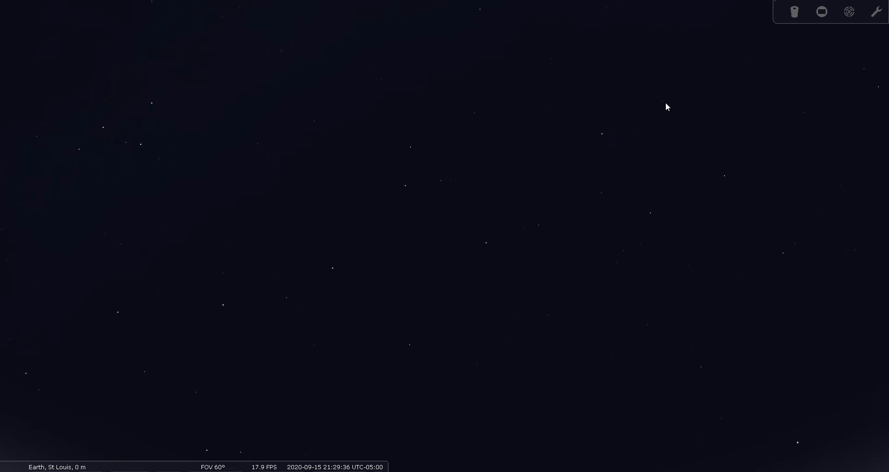
Select the star Kitalpha (Alpha Equulei) in Equuleus to show its double-star data.
{"action": "left_click", "coordinate": [608, 157]}
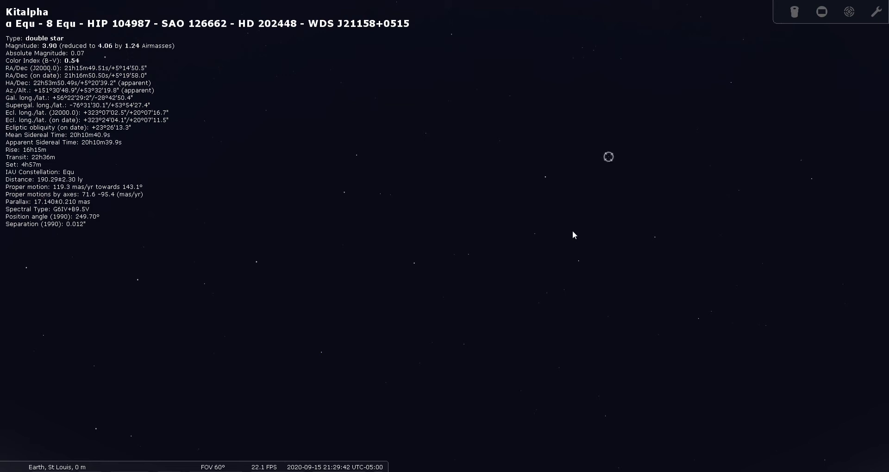
{"action": "mouse_move", "coordinate": [611, 174]}
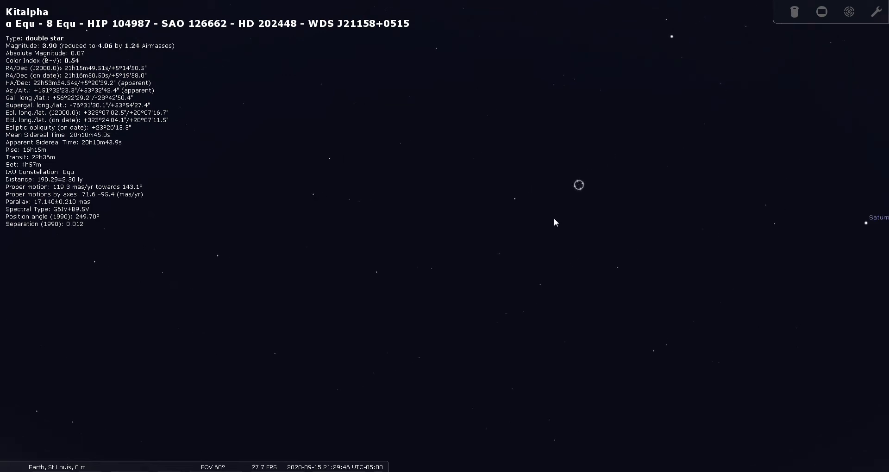
{"action": "mouse_move", "coordinate": [580, 191]}
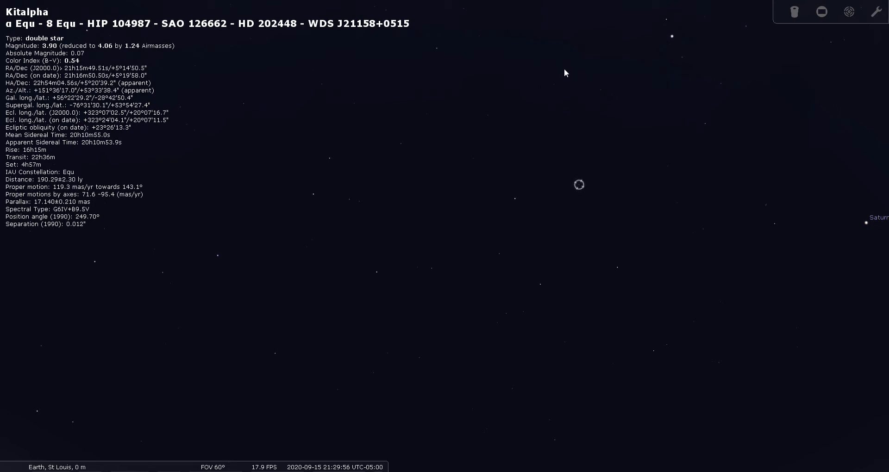
{"action": "mouse_move", "coordinate": [578, 113]}
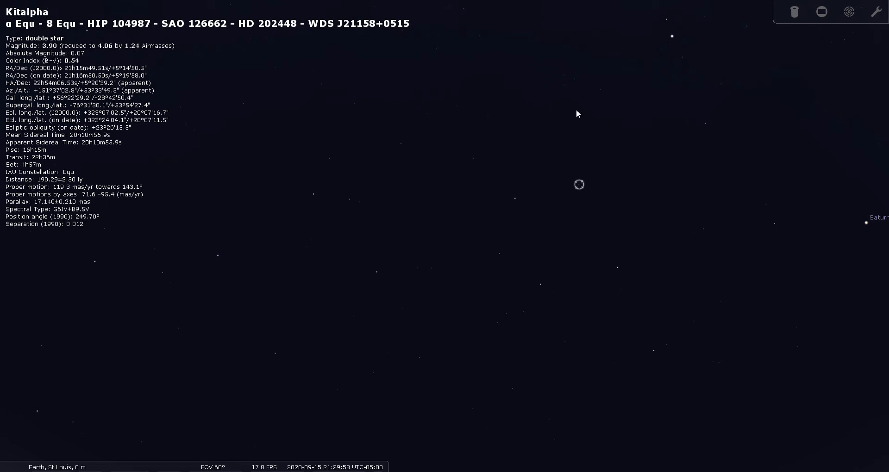
{"action": "mouse_move", "coordinate": [659, 118]}
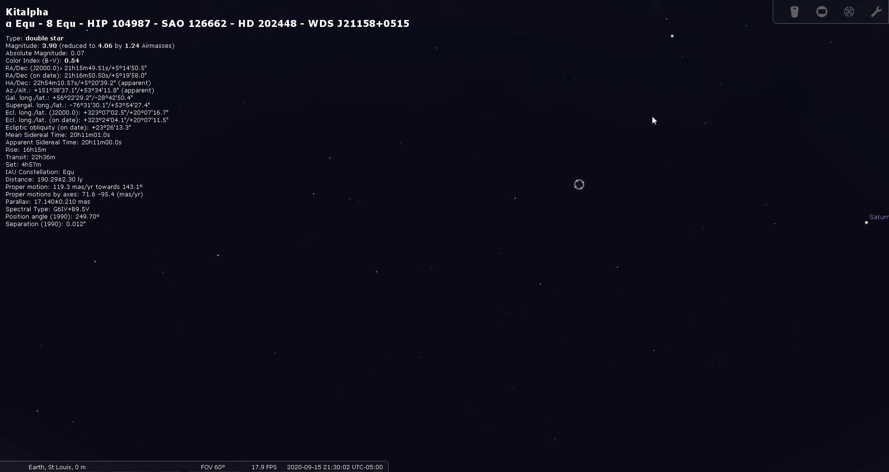
{"action": "mouse_move", "coordinate": [544, 91]}
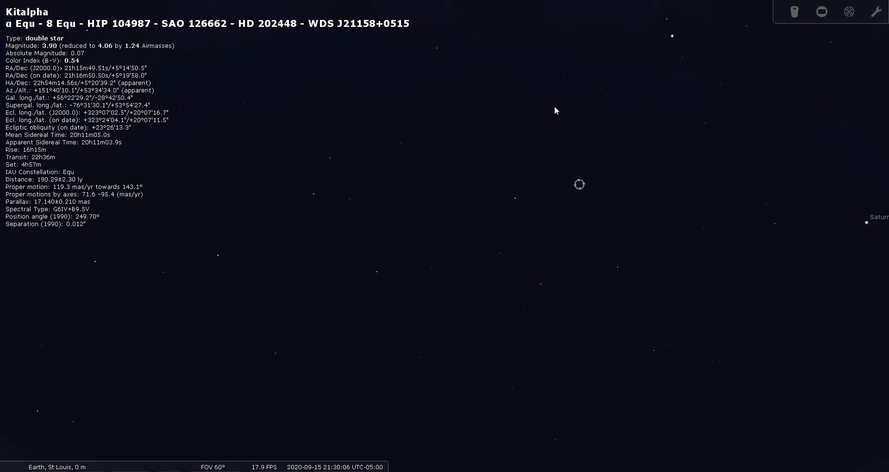
{"action": "mouse_move", "coordinate": [584, 70]}
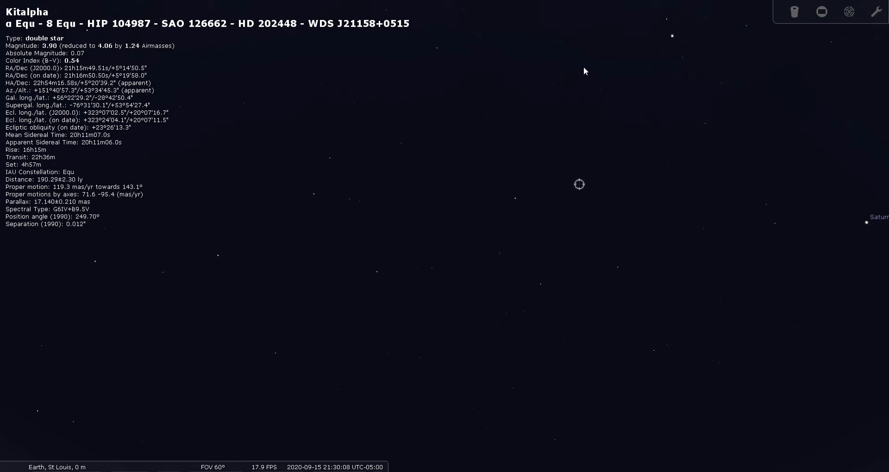
{"action": "mouse_move", "coordinate": [565, 66]}
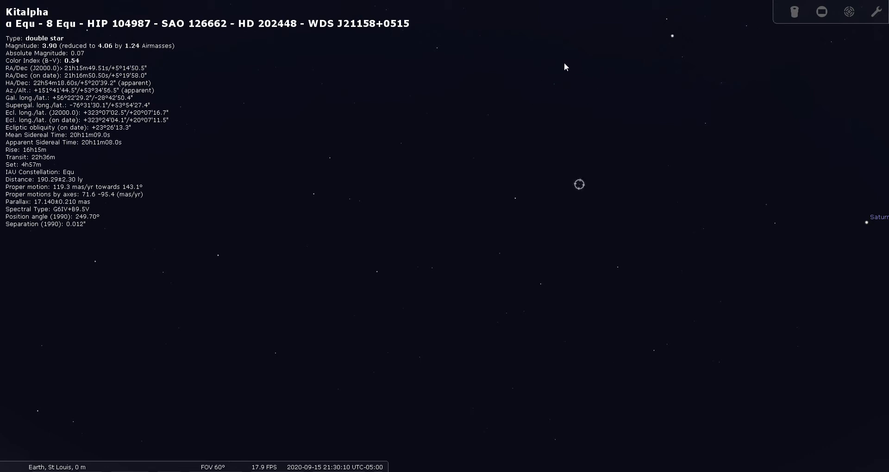
{"action": "mouse_move", "coordinate": [580, 117]}
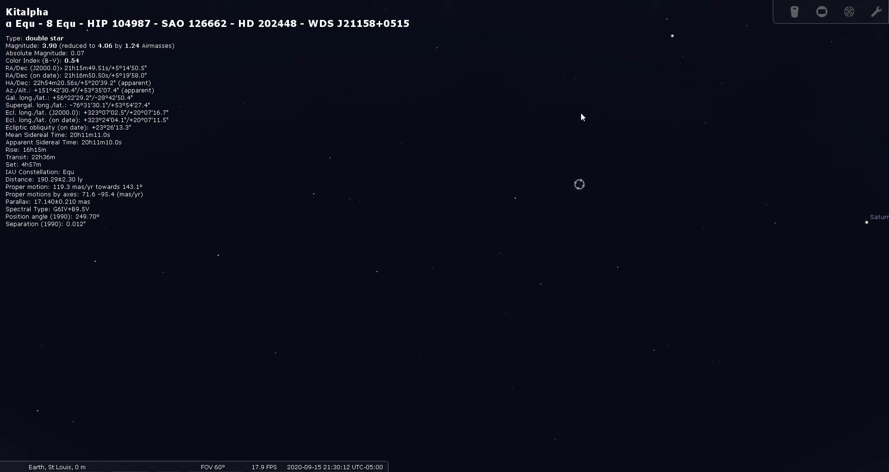
{"action": "mouse_move", "coordinate": [600, 197]}
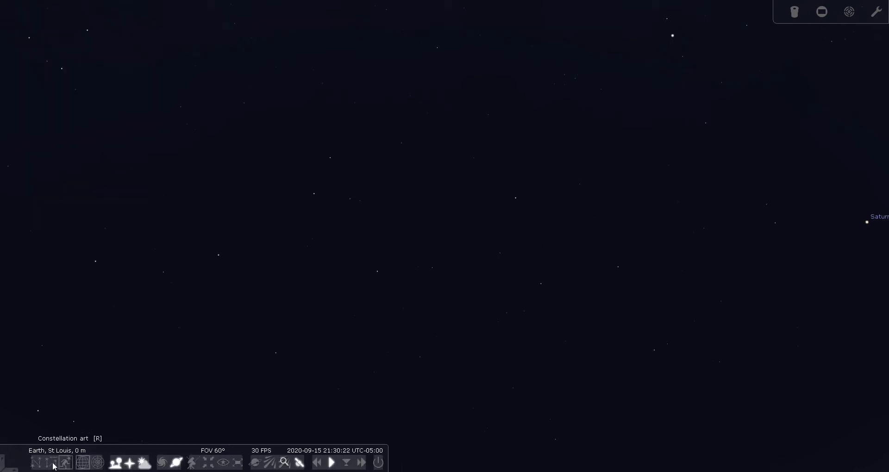
Turn on constellation lines and names, revealing Pegasus, Equuleus and neighbours.
{"action": "left_click", "coordinate": [50, 462]}
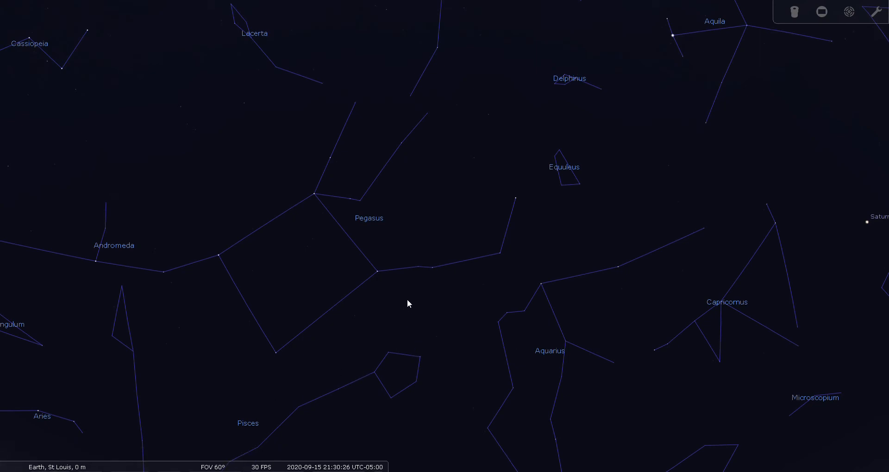
{"action": "mouse_move", "coordinate": [273, 338]}
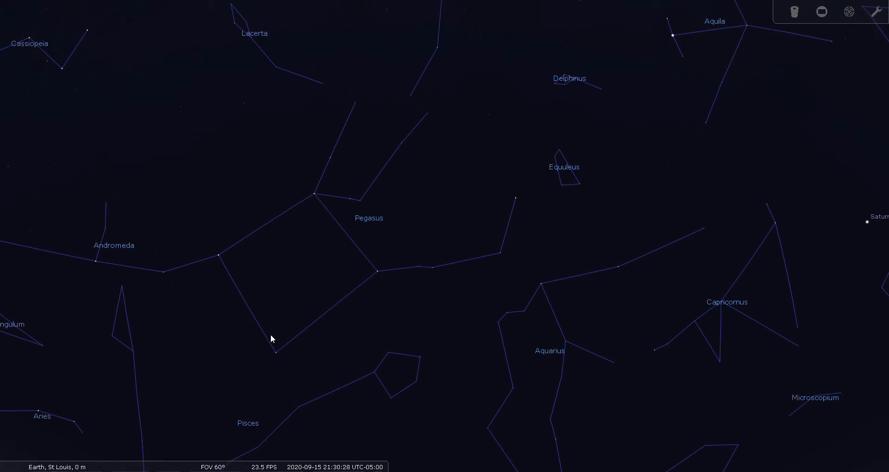
{"action": "mouse_move", "coordinate": [521, 202]}
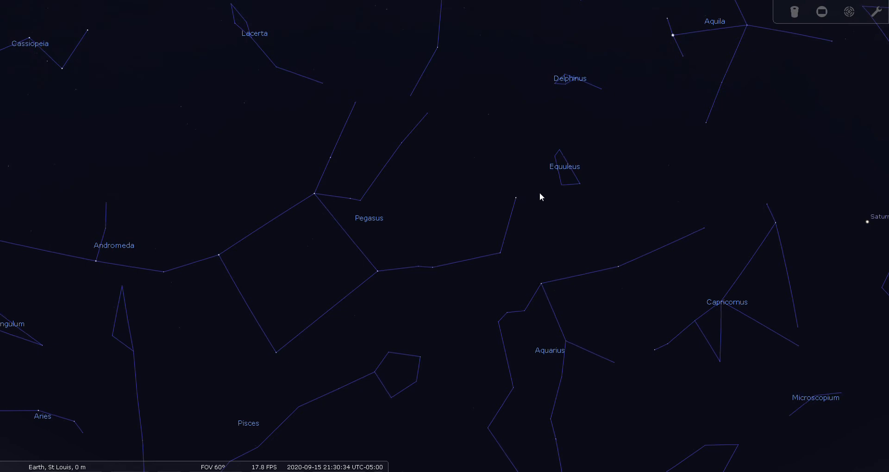
{"action": "mouse_move", "coordinate": [581, 187]}
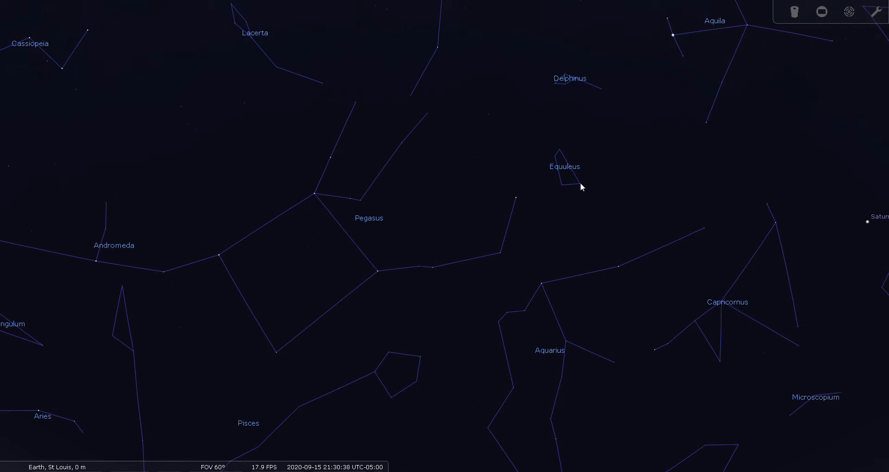
Select Kitalpha within the Equuleus stick figure to display its info panel.
{"action": "left_click", "coordinate": [579, 183]}
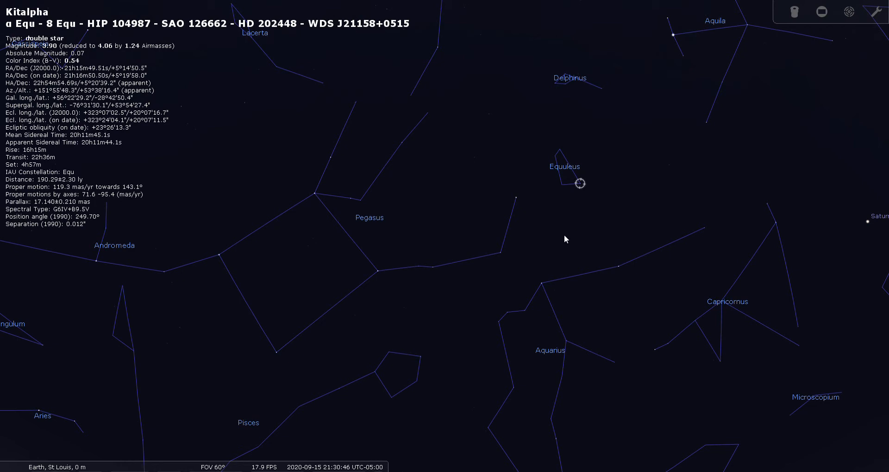
{"action": "mouse_move", "coordinate": [595, 196]}
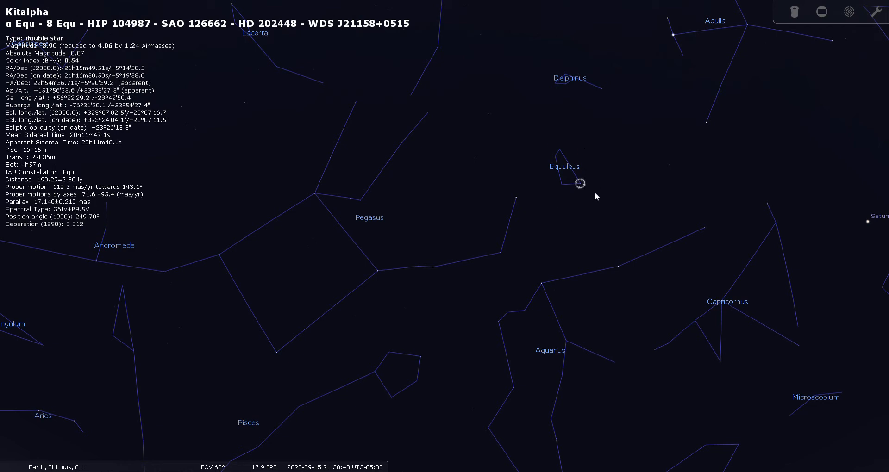
{"action": "mouse_move", "coordinate": [553, 137]}
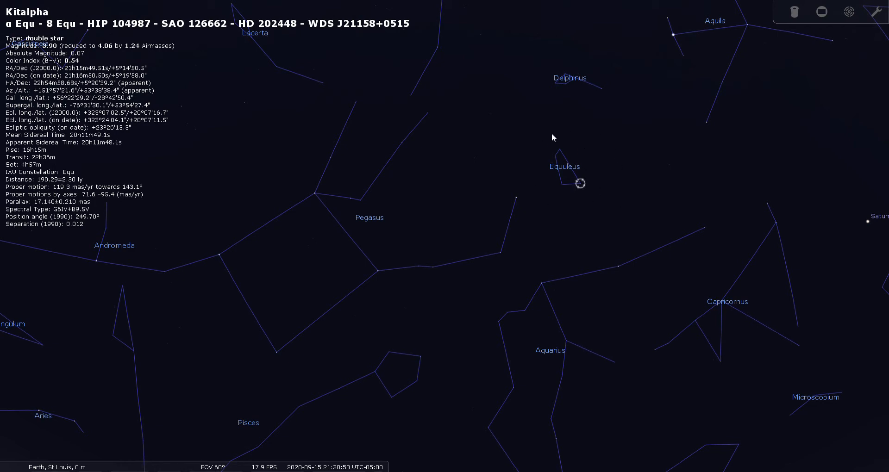
{"action": "mouse_move", "coordinate": [485, 209]}
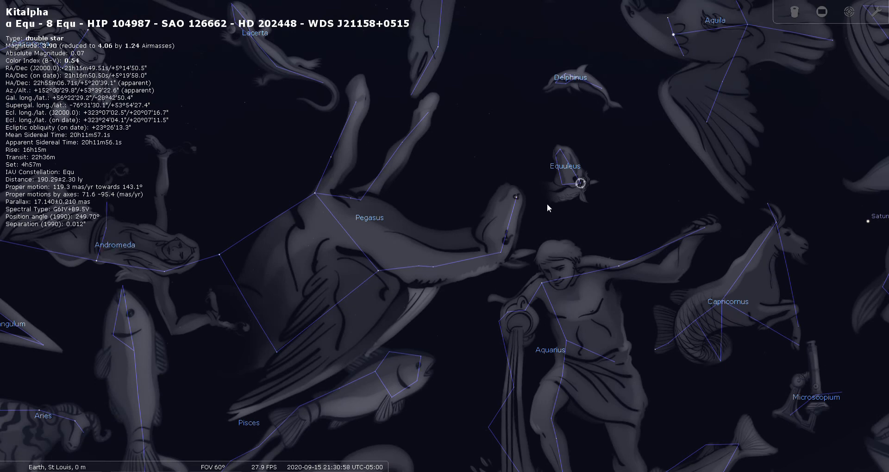
{"action": "mouse_move", "coordinate": [557, 224]}
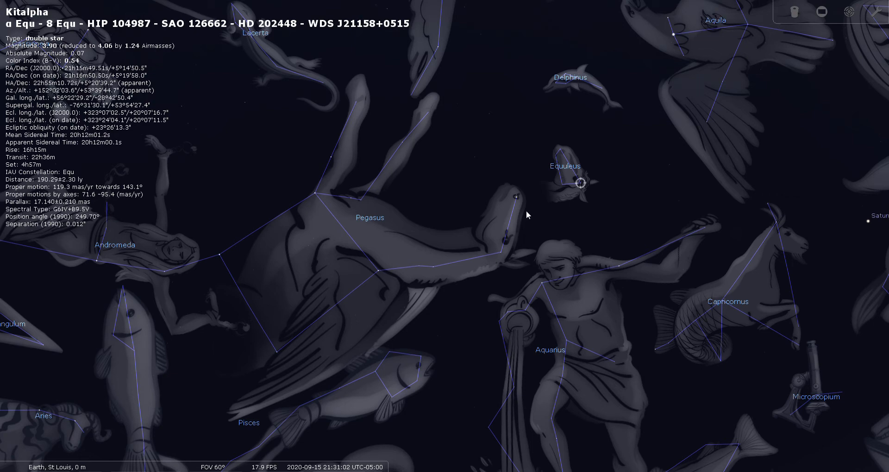
{"action": "mouse_move", "coordinate": [514, 220]}
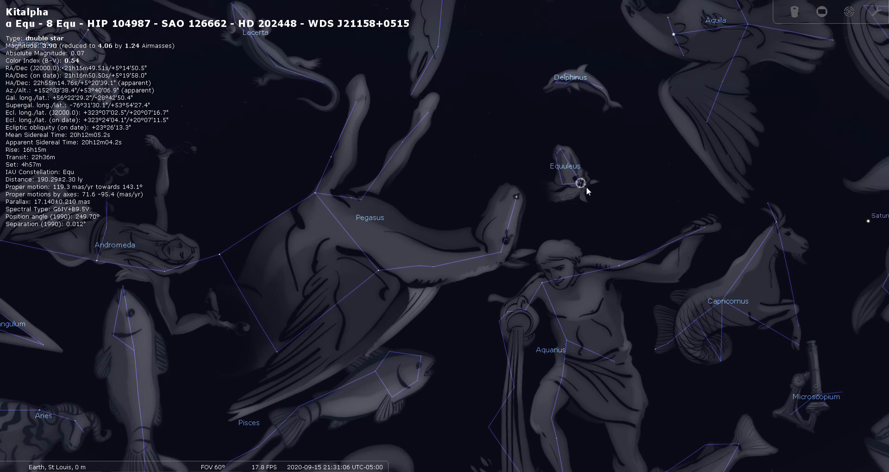
{"action": "mouse_move", "coordinate": [604, 215]}
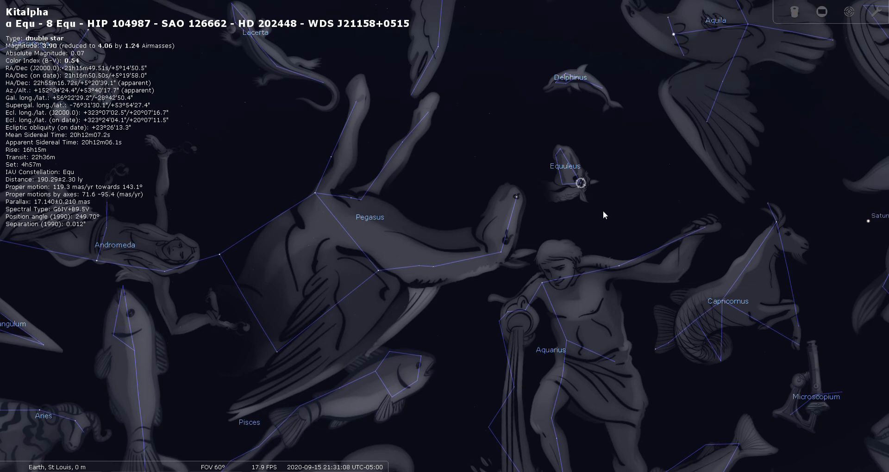
{"action": "mouse_move", "coordinate": [497, 219]}
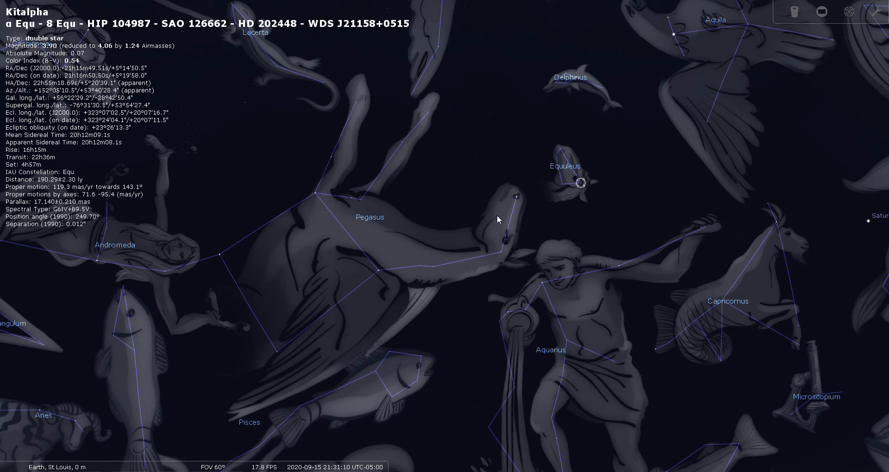
{"action": "mouse_move", "coordinate": [579, 202]}
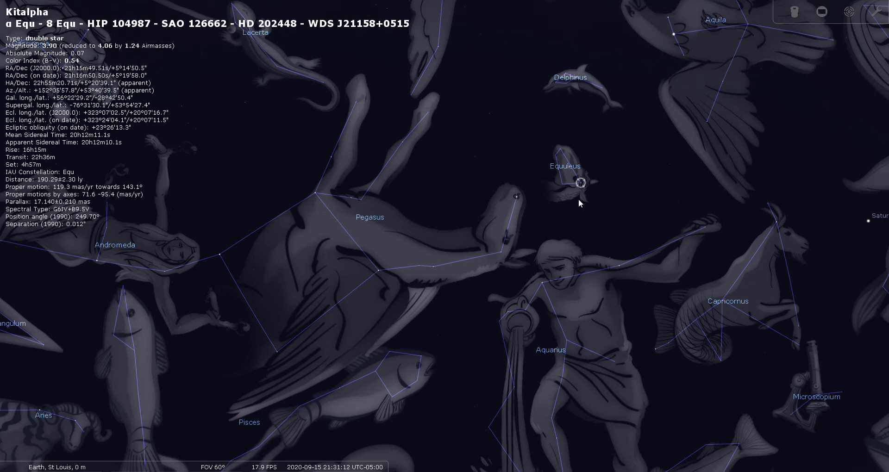
{"action": "mouse_move", "coordinate": [581, 216]}
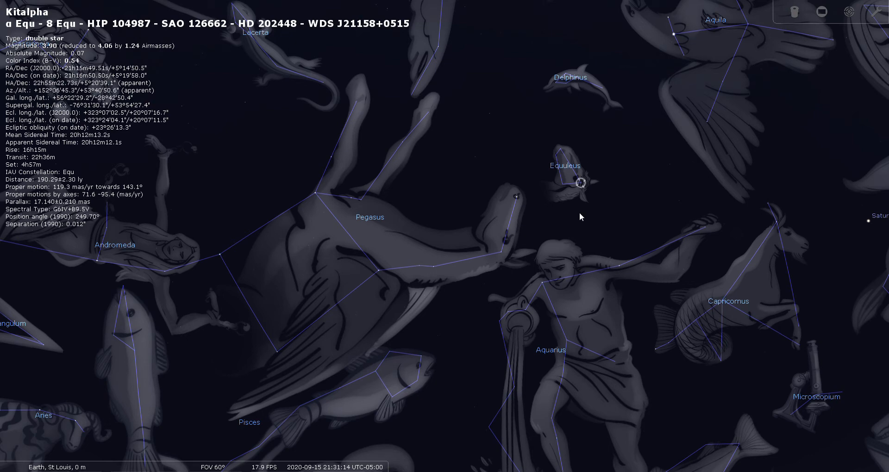
{"action": "mouse_move", "coordinate": [583, 202]}
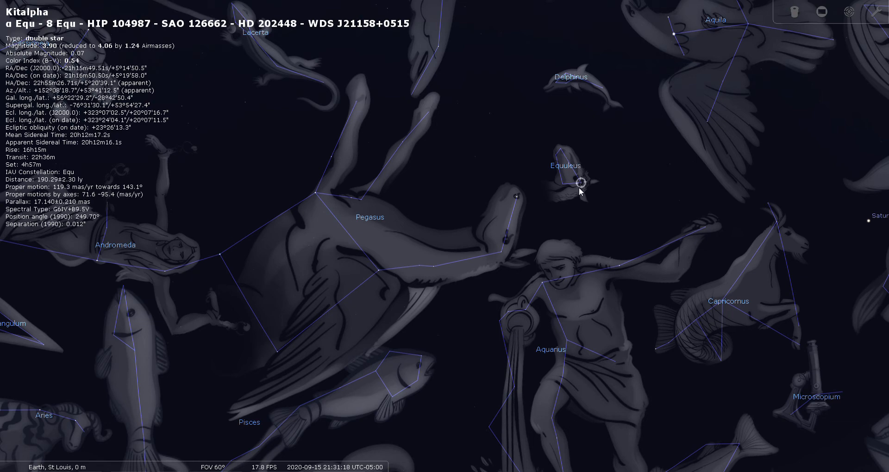
{"action": "mouse_move", "coordinate": [589, 210]}
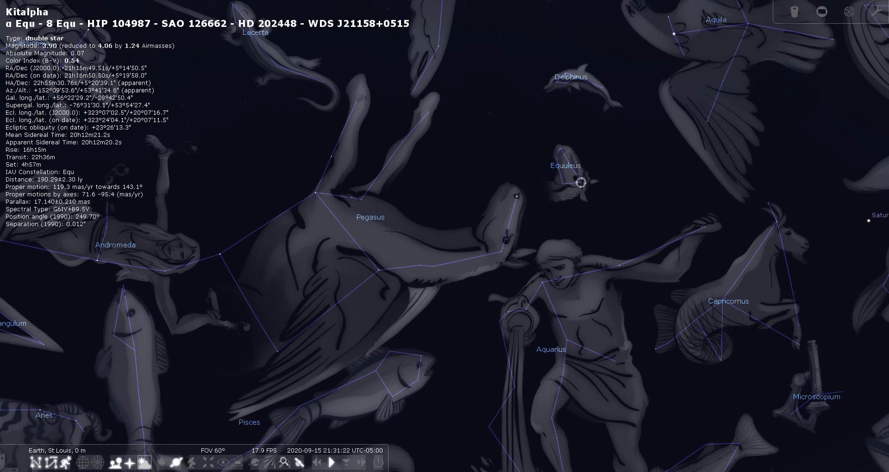
Hide constellation artwork and stick lines and show constellation boundaries instead, keeping names.
{"action": "left_click", "coordinate": [64, 462]}
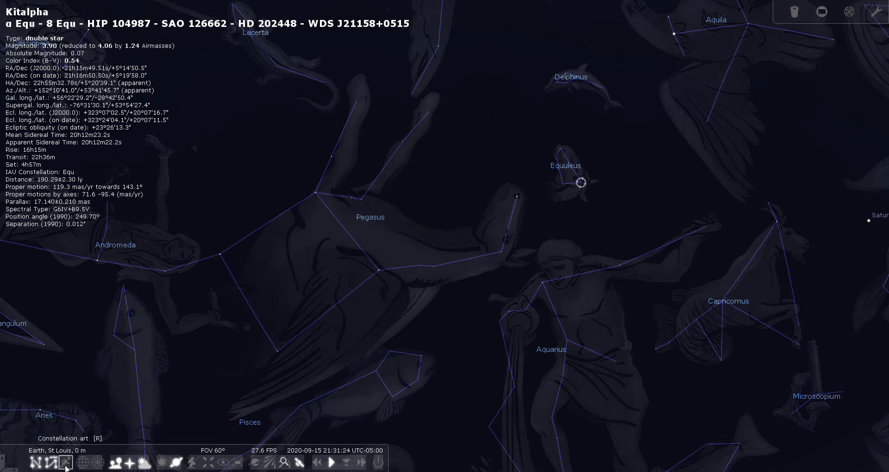
{"action": "left_click", "coordinate": [65, 463]}
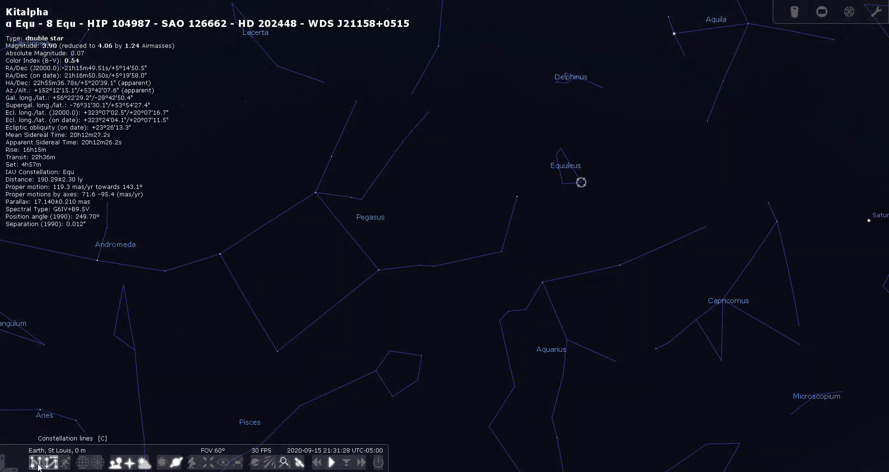
{"action": "left_click", "coordinate": [38, 463]}
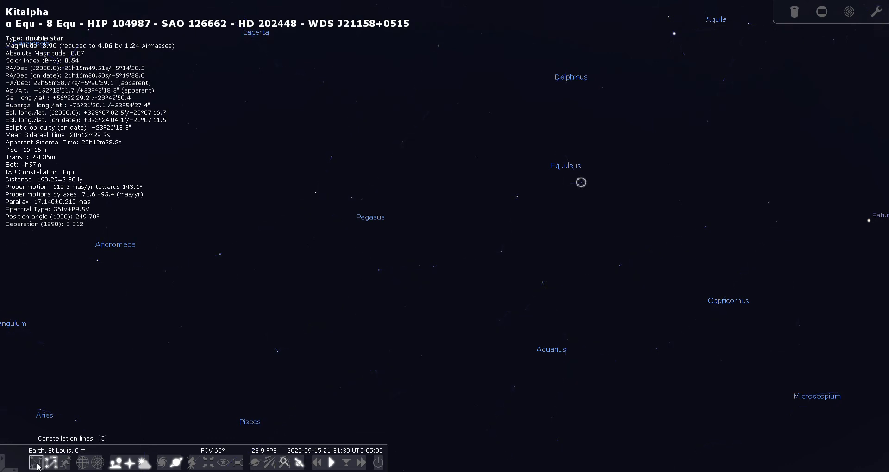
{"action": "left_click", "coordinate": [38, 461]}
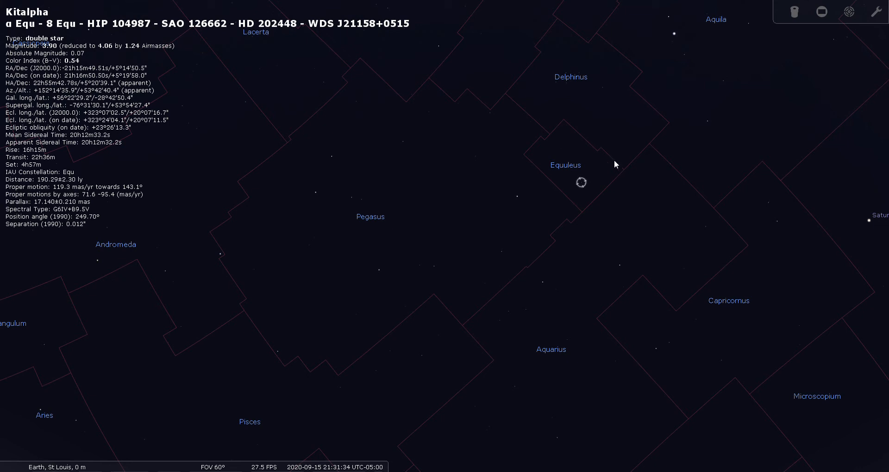
{"action": "mouse_move", "coordinate": [526, 171]}
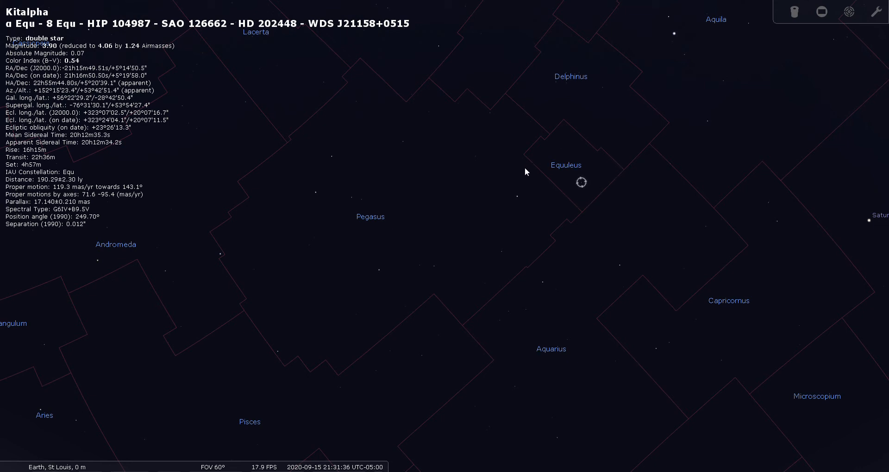
{"action": "mouse_move", "coordinate": [597, 51]}
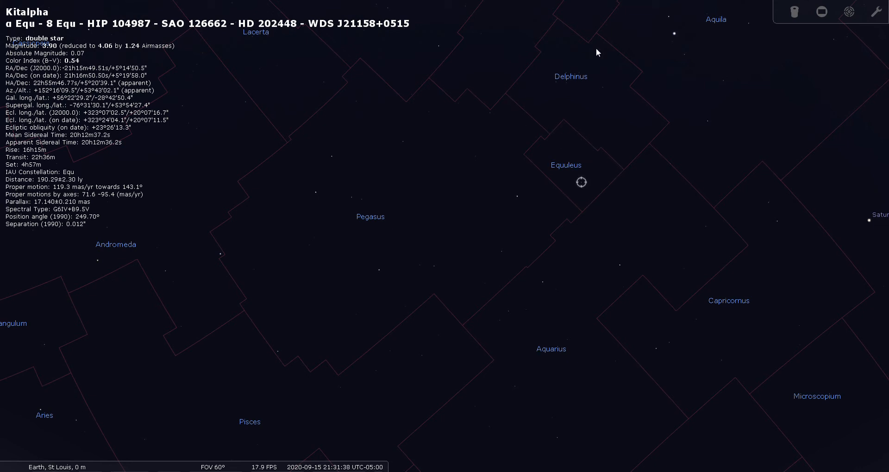
{"action": "mouse_move", "coordinate": [572, 140]}
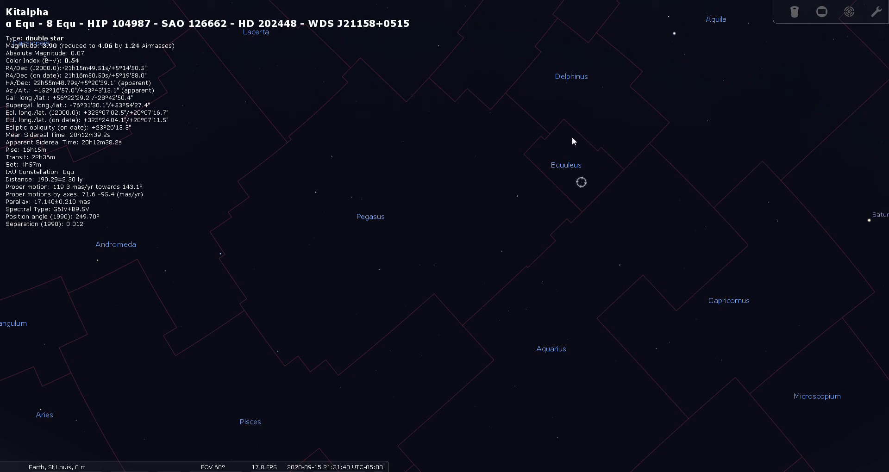
{"action": "mouse_move", "coordinate": [544, 158]}
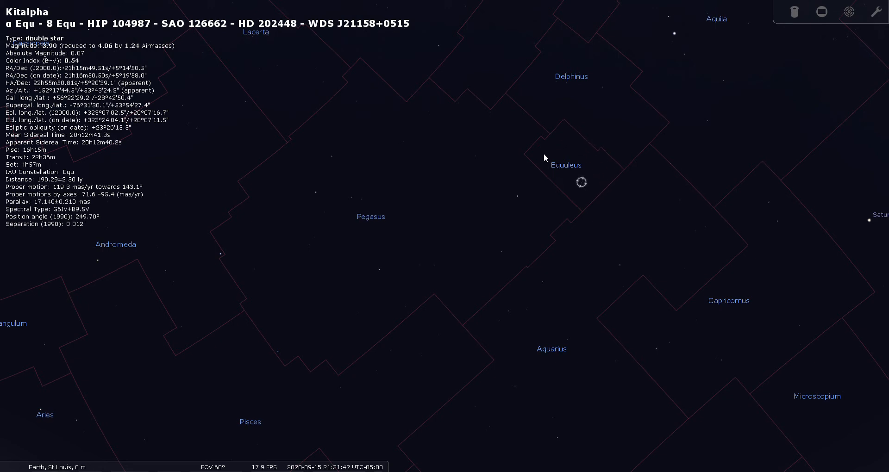
{"action": "mouse_move", "coordinate": [572, 165]}
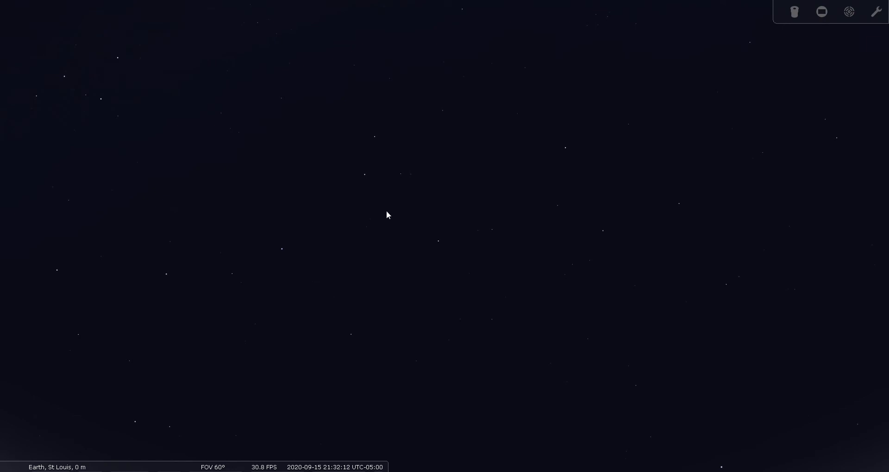
{"action": "mouse_move", "coordinate": [563, 169]}
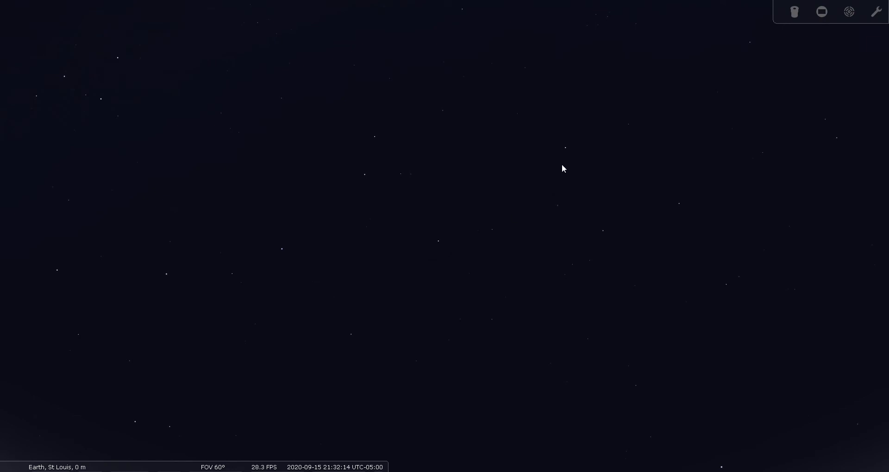
{"action": "mouse_move", "coordinate": [571, 151]}
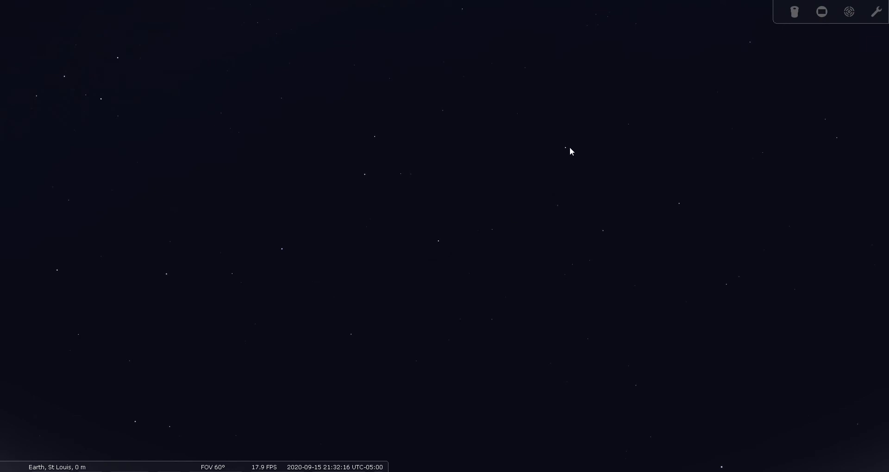
{"action": "mouse_move", "coordinate": [633, 132]}
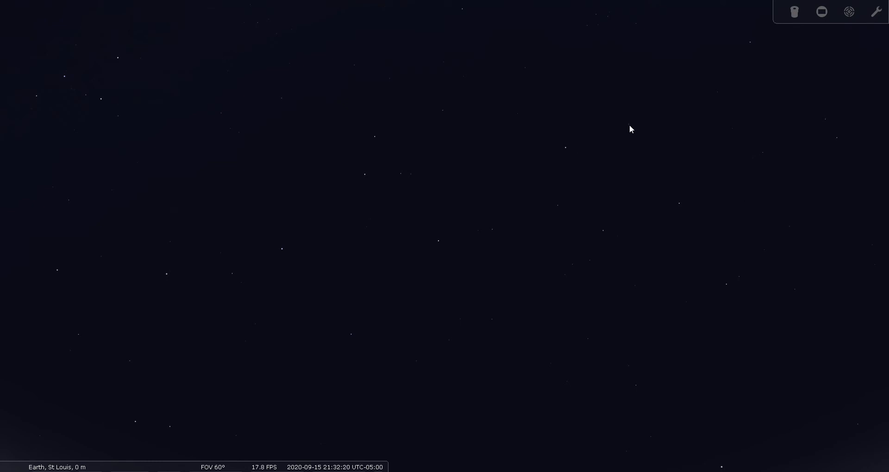
Select Kitalpha on the plain starfield to display its double-star details.
{"action": "left_click", "coordinate": [628, 123]}
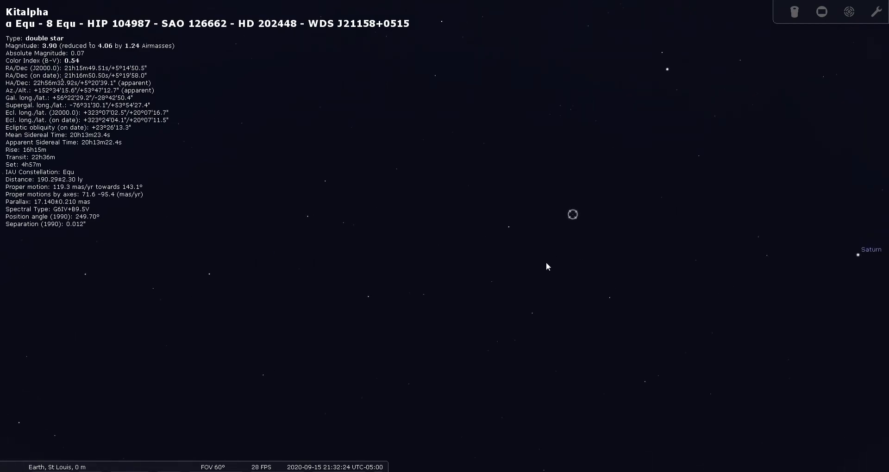
{"action": "mouse_move", "coordinate": [574, 227]}
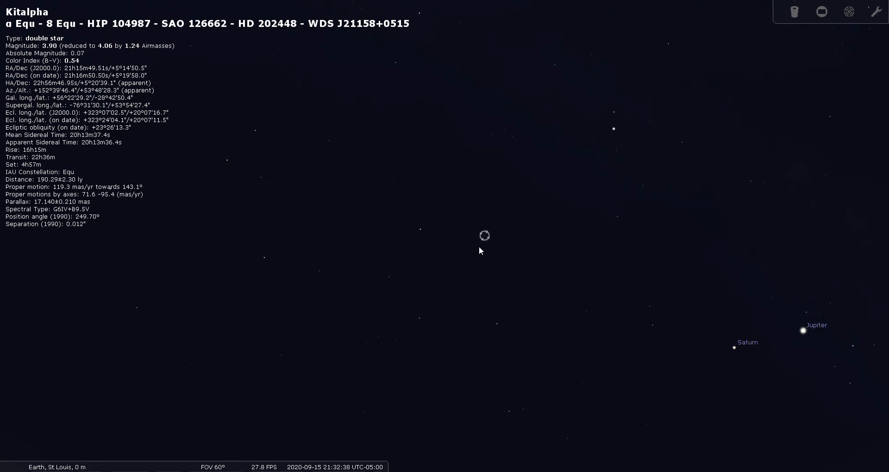
{"action": "mouse_move", "coordinate": [485, 241]}
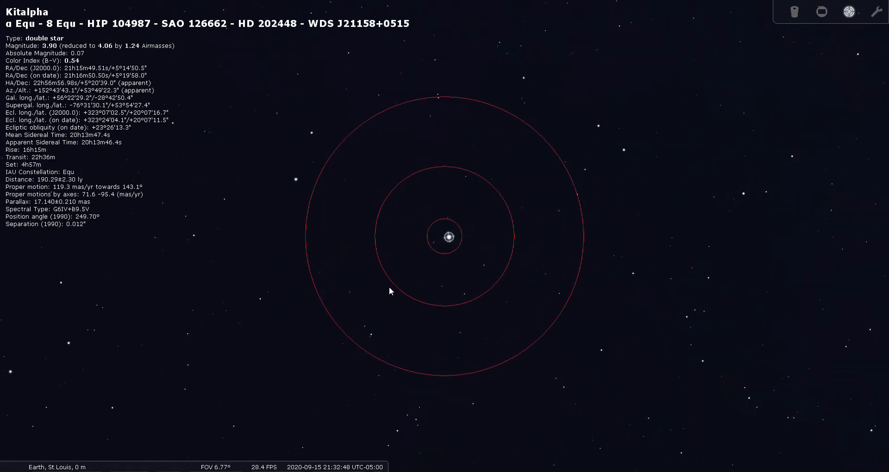
{"action": "mouse_move", "coordinate": [434, 294]}
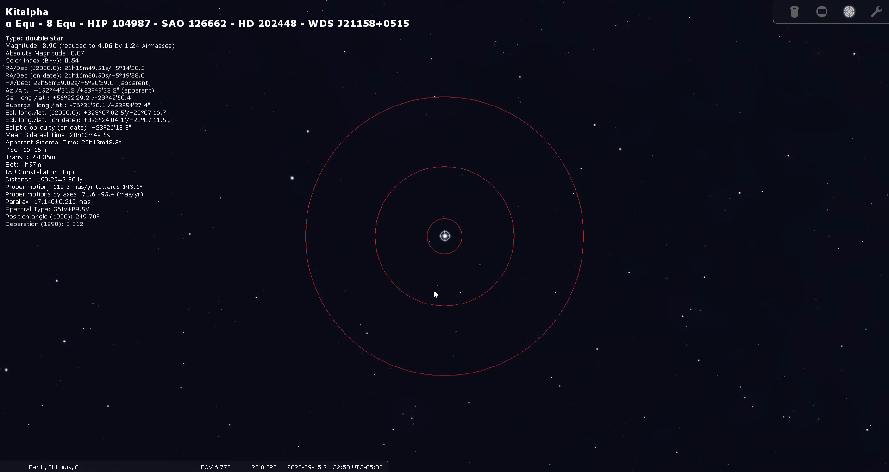
{"action": "mouse_move", "coordinate": [459, 253]}
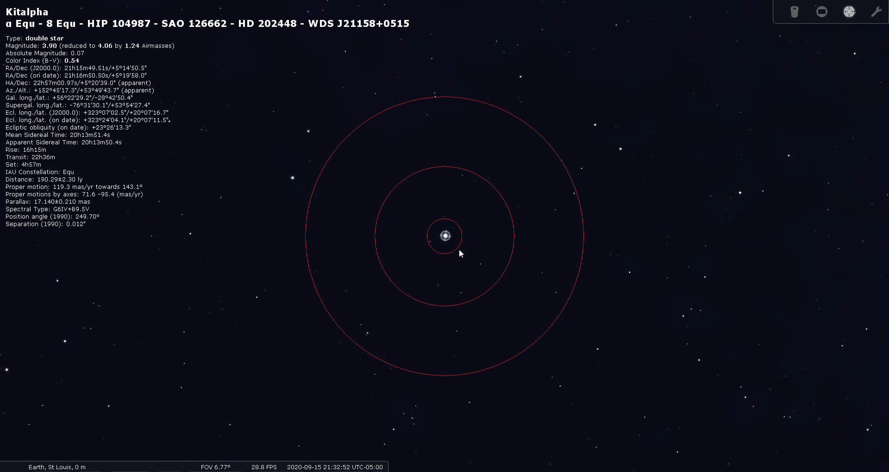
{"action": "mouse_move", "coordinate": [795, 32]}
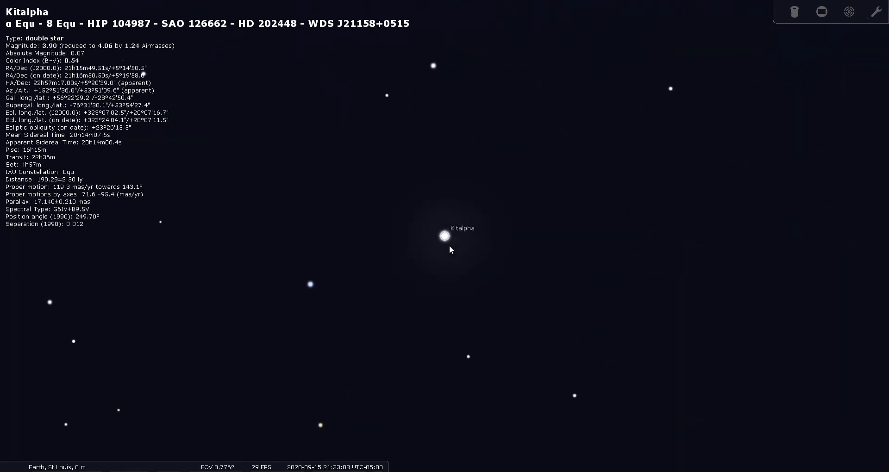
Zoom in briefly on Kitalpha, then back out to a wide 60° field showing Jupiter and Saturn.
{"action": "scroll", "scroll_direction": "up", "scroll_amount": 3}
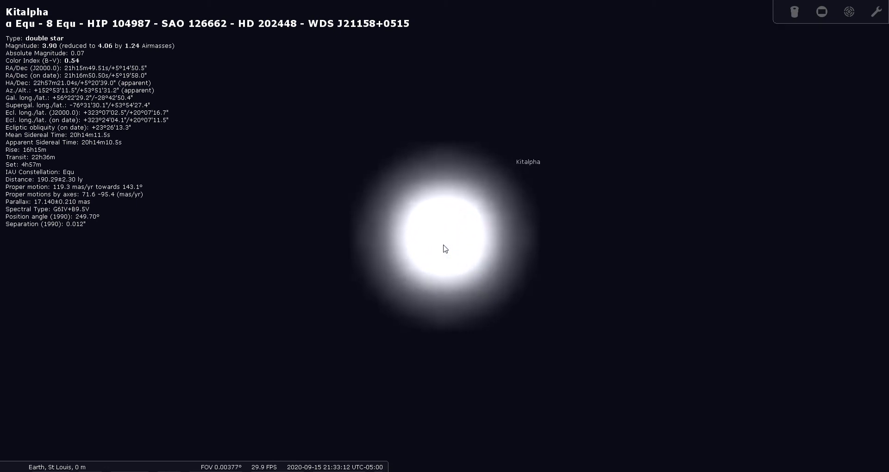
{"action": "scroll", "scroll_direction": "down", "scroll_amount": 3}
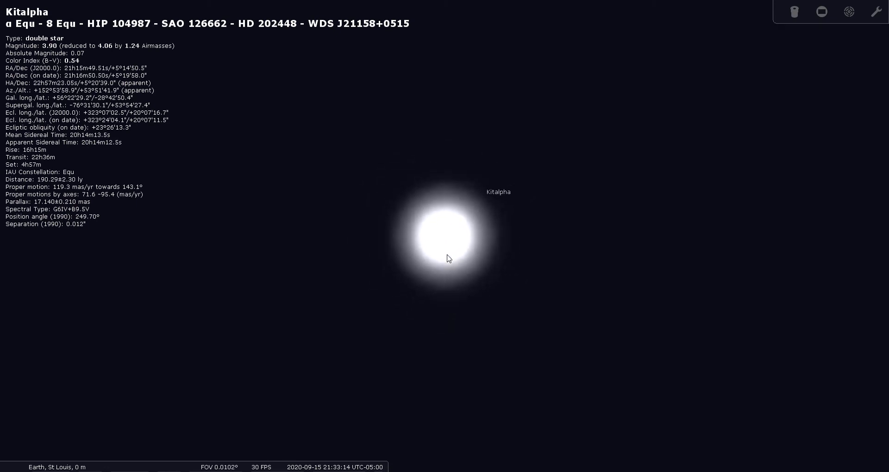
{"action": "scroll", "scroll_direction": "down", "scroll_amount": 3}
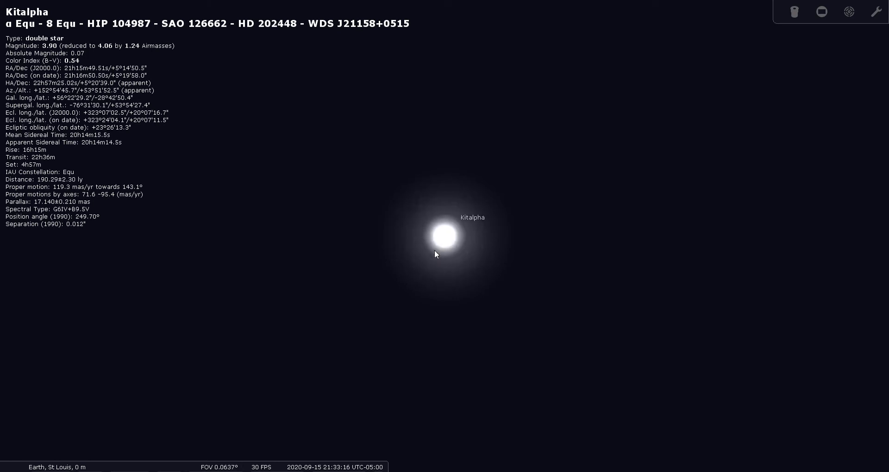
{"action": "scroll", "scroll_direction": "down", "scroll_amount": 3}
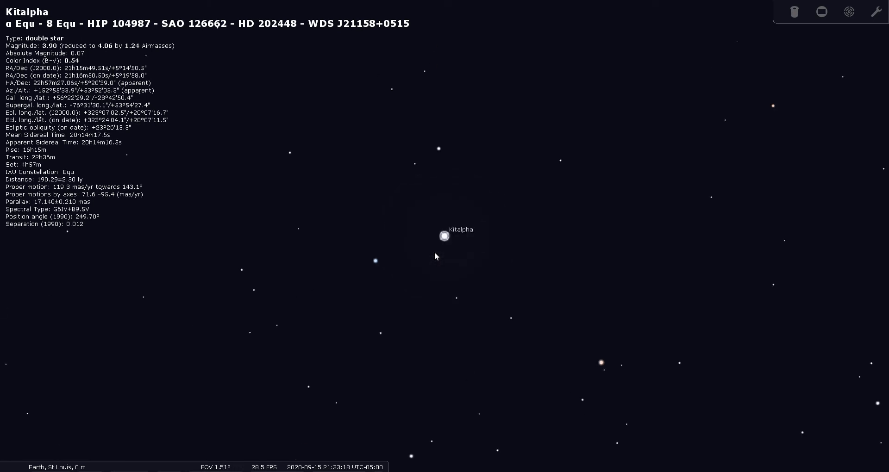
{"action": "scroll", "scroll_direction": "down", "scroll_amount": 3}
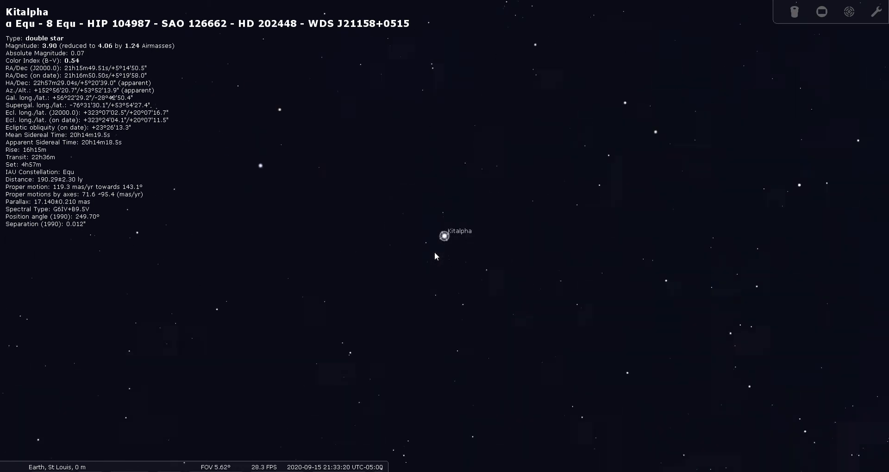
{"action": "scroll", "scroll_direction": "down", "scroll_amount": 3}
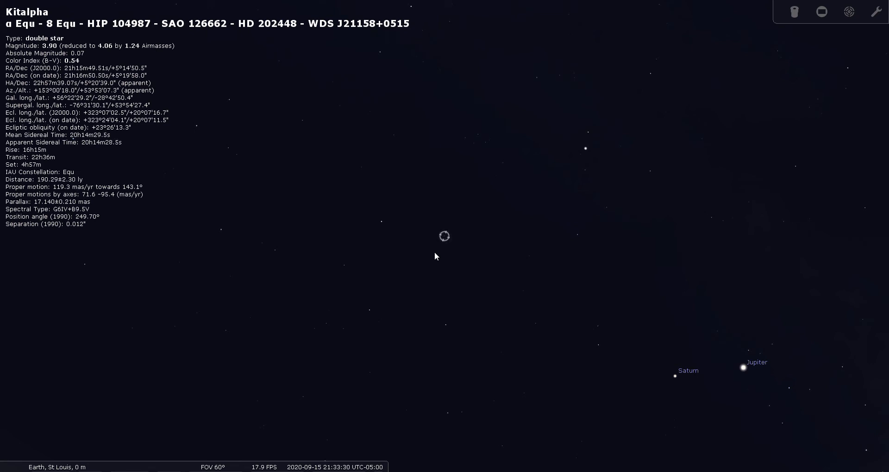
{"action": "mouse_move", "coordinate": [452, 253]}
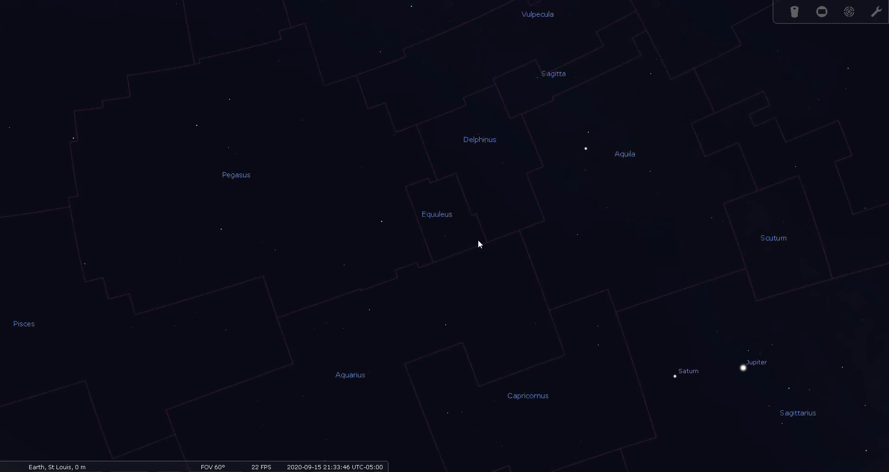
Zoom in on Equuleus to roughly a 7° field of view.
{"action": "scroll", "scroll_direction": "up", "scroll_amount": 3}
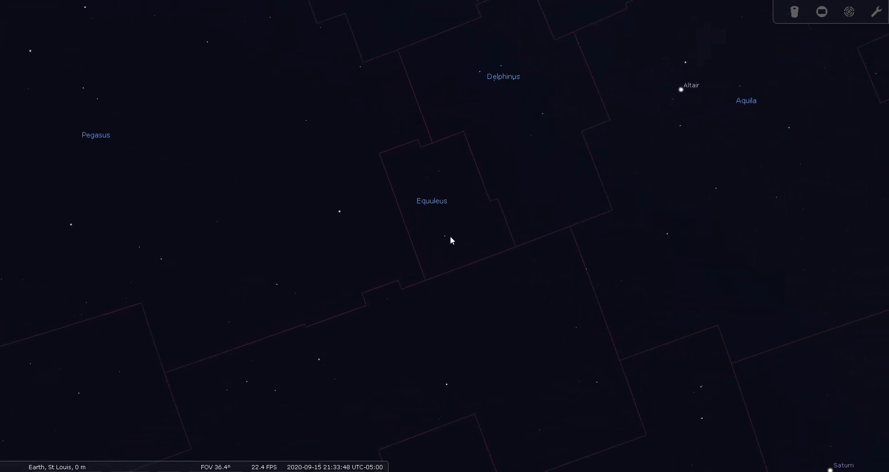
{"action": "scroll", "scroll_direction": "up", "scroll_amount": 3}
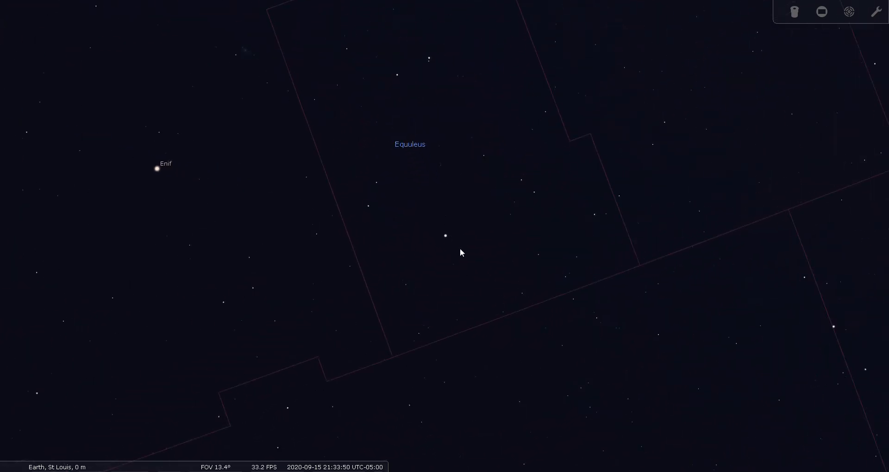
{"action": "scroll", "scroll_direction": "up", "scroll_amount": 3}
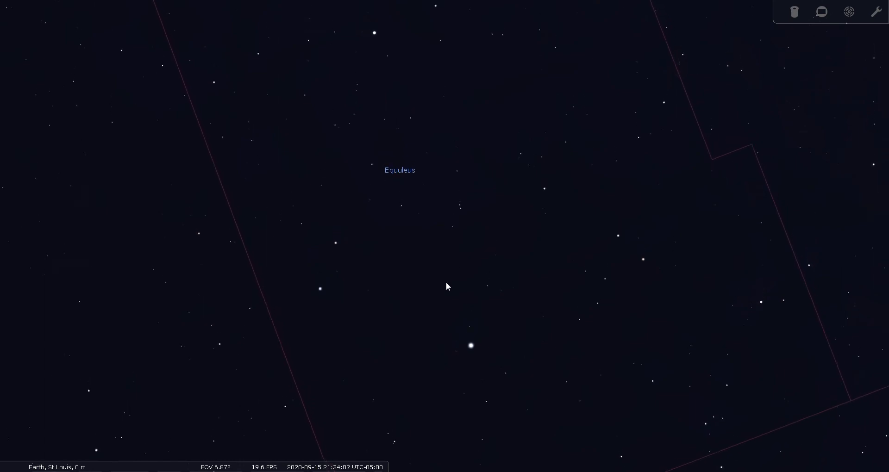
Pan the sky north to bring Equuleus's upper stars into frame.
{"action": "left_click_drag", "start_coordinate": [447, 286], "coordinate": [442, 315]}
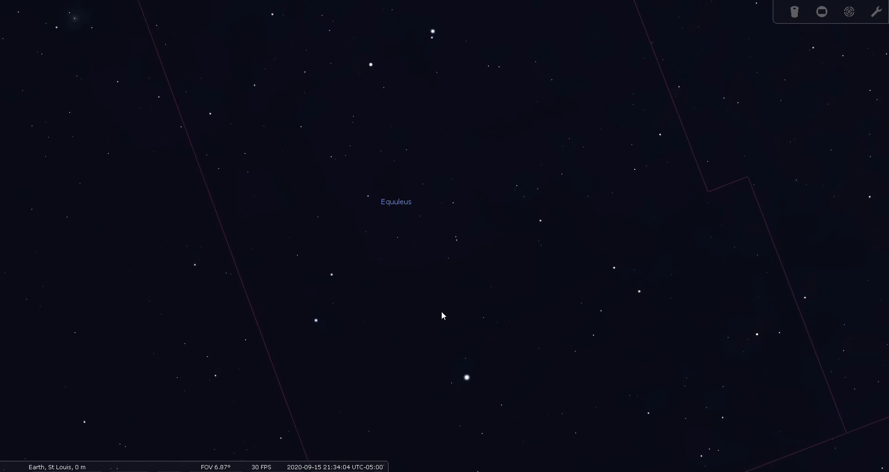
{"action": "left_click_drag", "start_coordinate": [442, 316], "coordinate": [442, 104]}
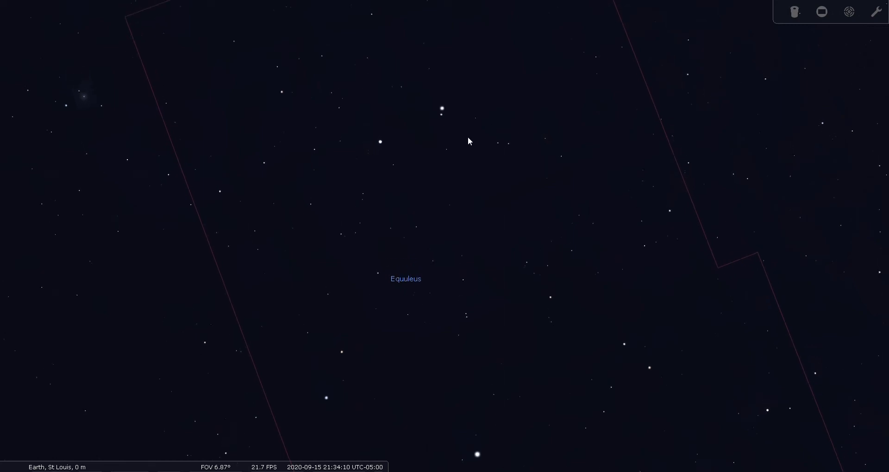
{"action": "left_click_drag", "start_coordinate": [469, 141], "coordinate": [452, 179]}
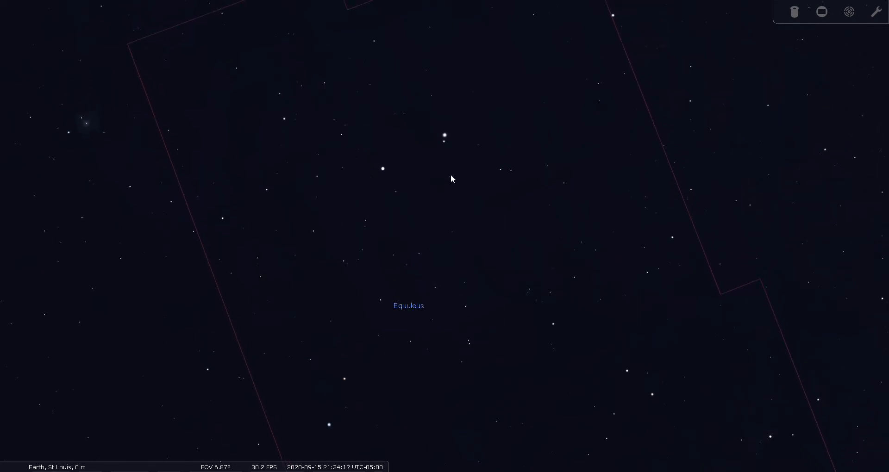
Select Gamma Equulei to show its double-star details.
{"action": "left_click", "coordinate": [444, 136]}
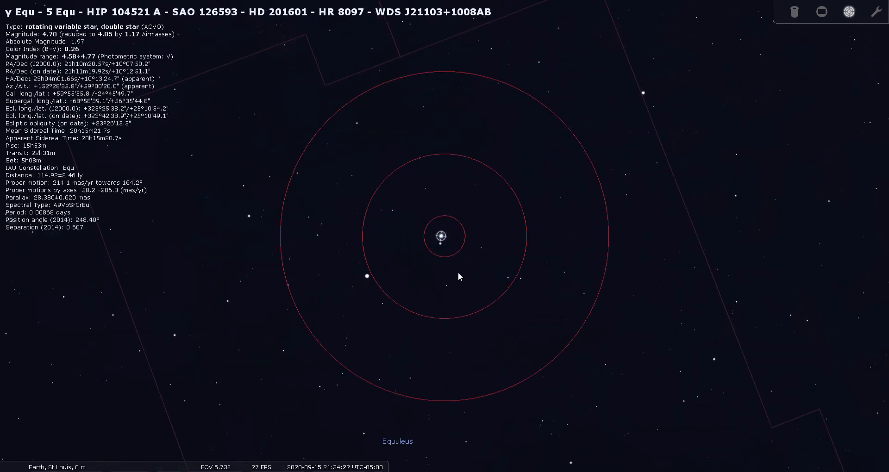
{"action": "mouse_move", "coordinate": [448, 239]}
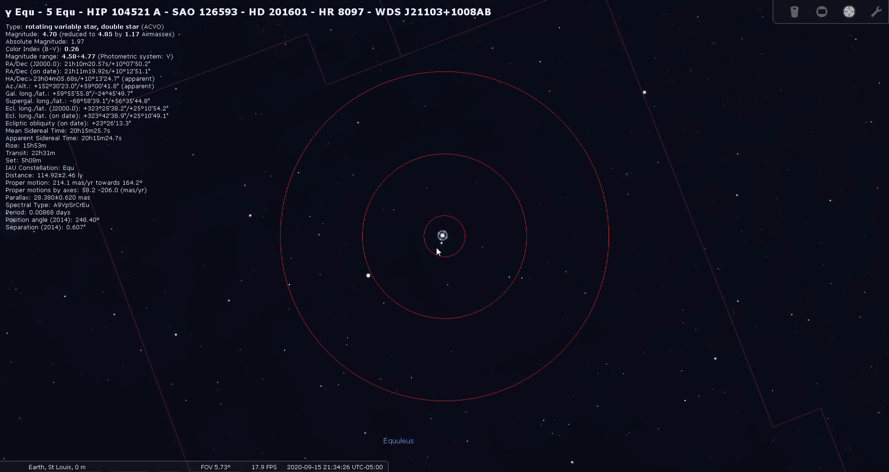
{"action": "mouse_move", "coordinate": [456, 268]}
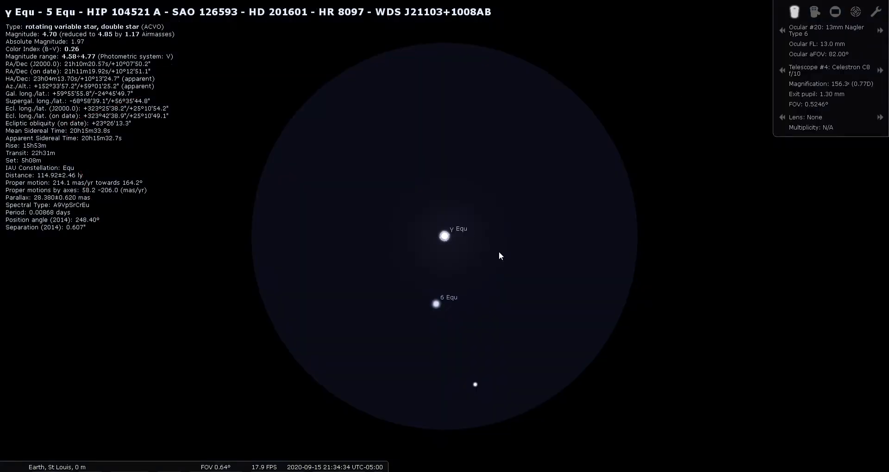
{"action": "mouse_move", "coordinate": [492, 255]}
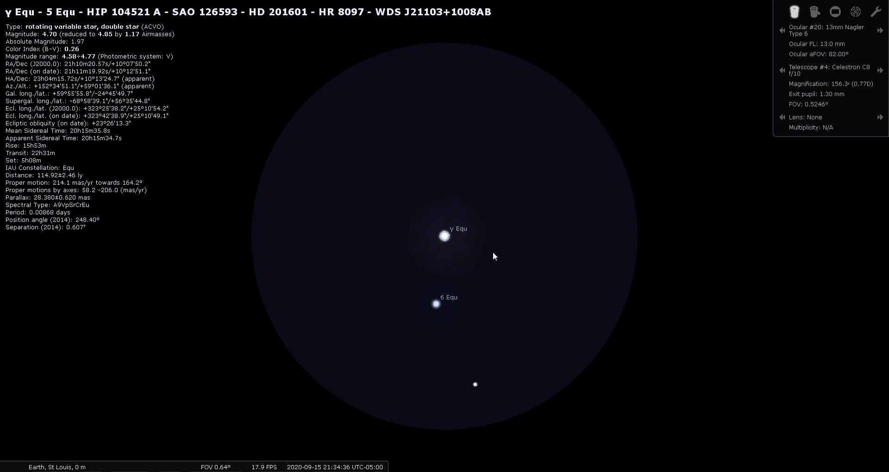
{"action": "mouse_move", "coordinate": [436, 306]}
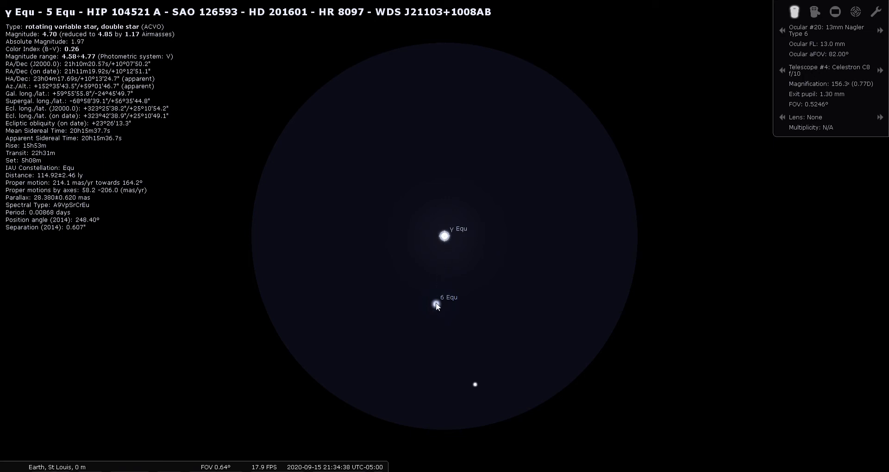
{"action": "mouse_move", "coordinate": [470, 354]}
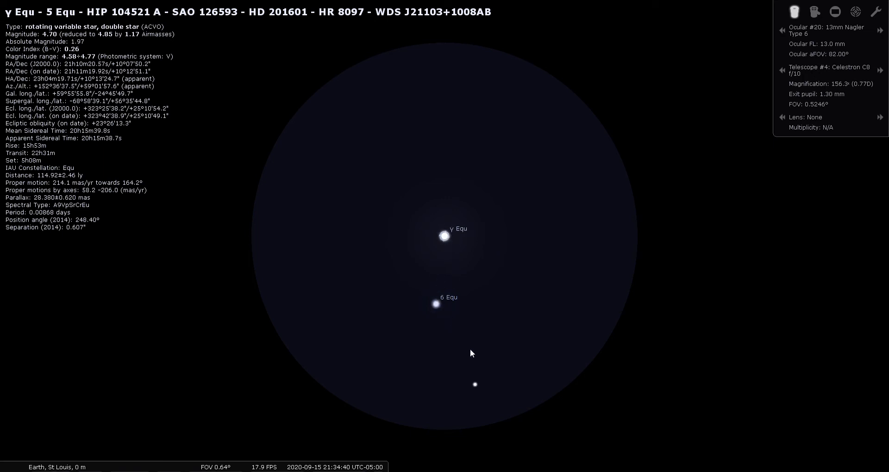
{"action": "mouse_move", "coordinate": [740, 153]}
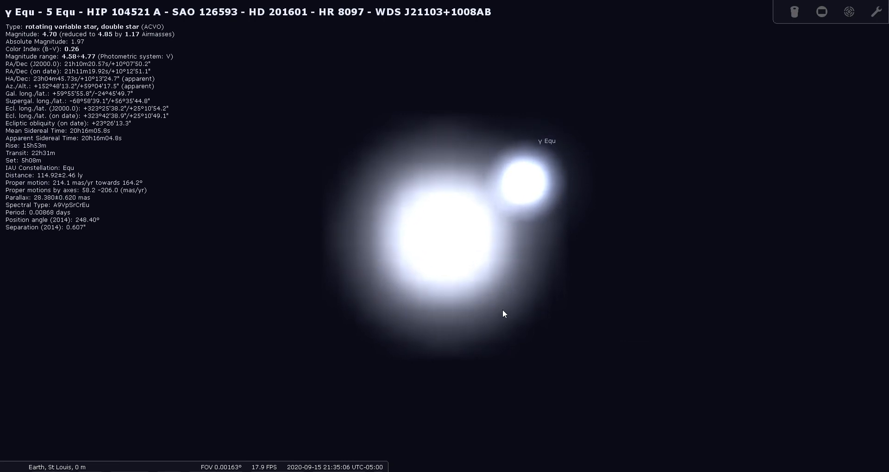
{"action": "mouse_move", "coordinate": [466, 251]}
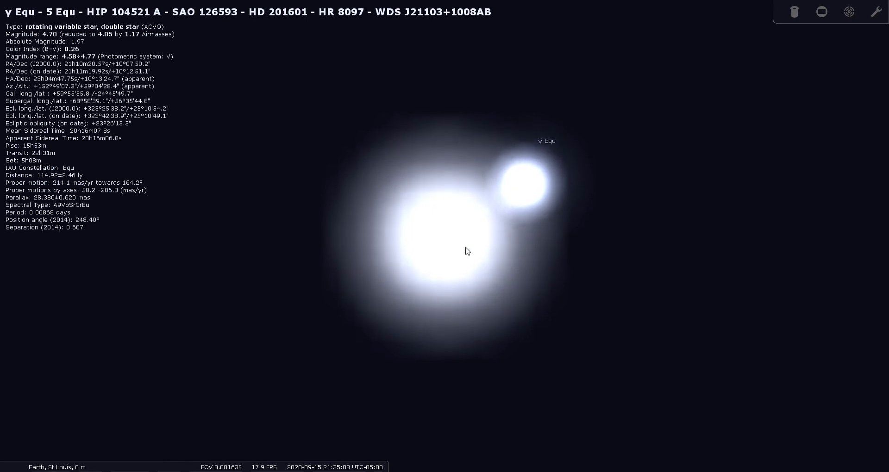
Select the companion star Gamma Equulei B, then zoom out to an 8° field.
{"action": "left_click", "coordinate": [527, 179]}
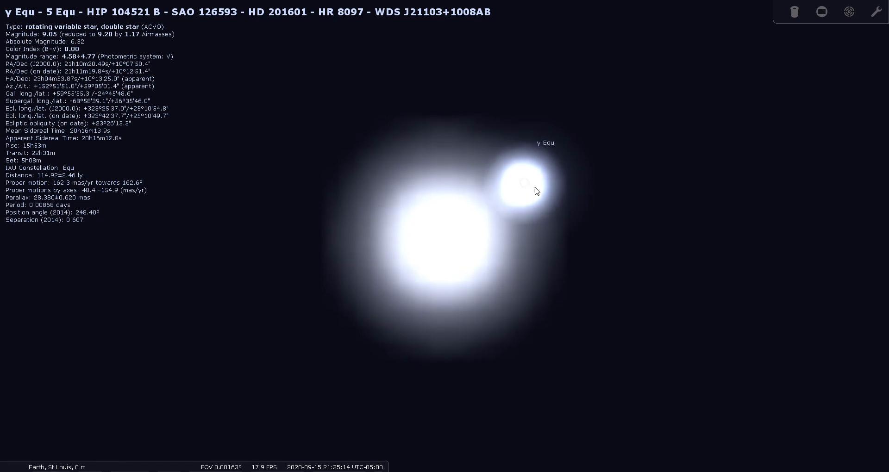
{"action": "mouse_move", "coordinate": [447, 277]}
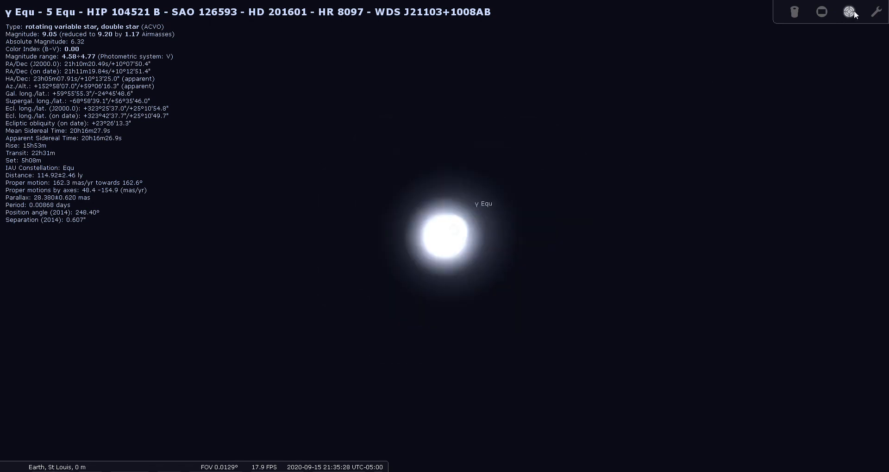
{"action": "scroll", "scroll_direction": "down", "scroll_amount": 3}
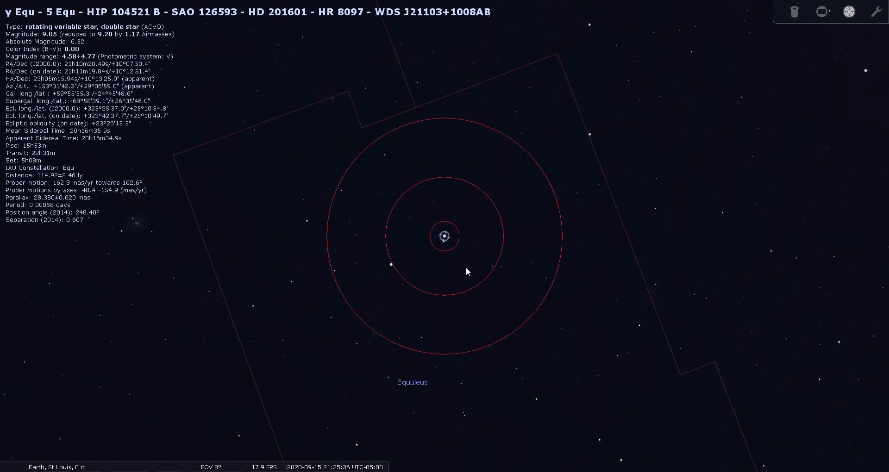
{"action": "mouse_move", "coordinate": [498, 395]}
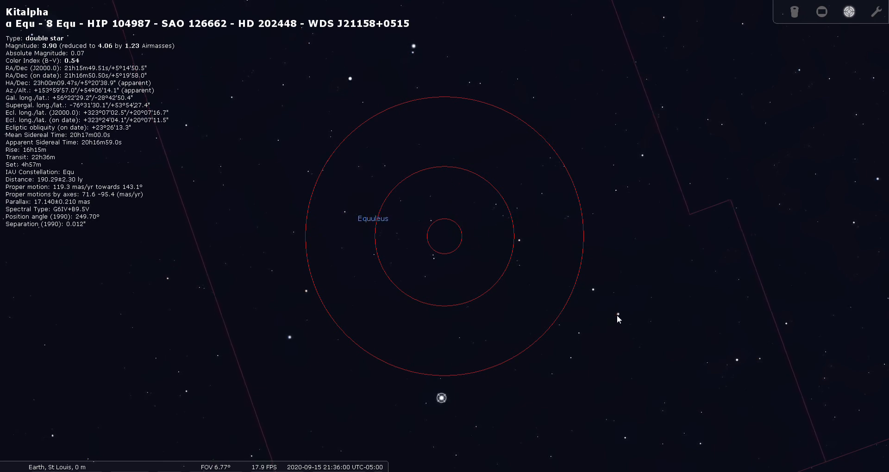
Select 3 Equ and then 4 Equ to show each double star's data panel.
{"action": "left_click", "coordinate": [618, 315]}
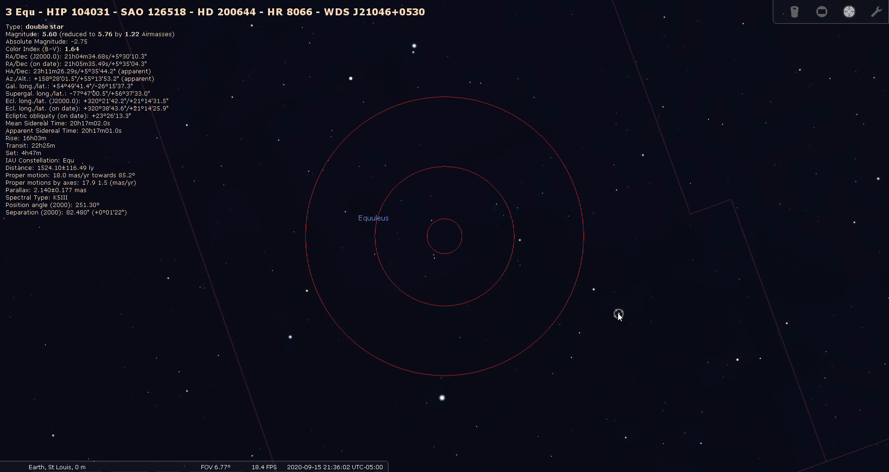
{"action": "mouse_move", "coordinate": [606, 308]}
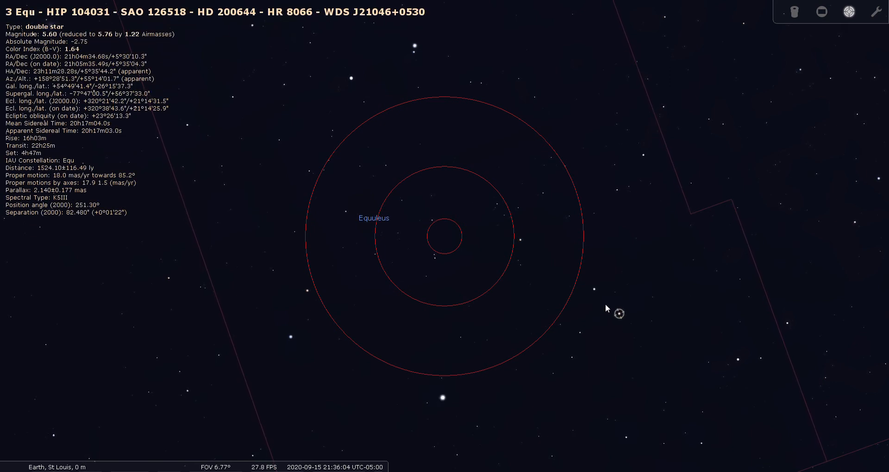
{"action": "left_click", "coordinate": [595, 291]}
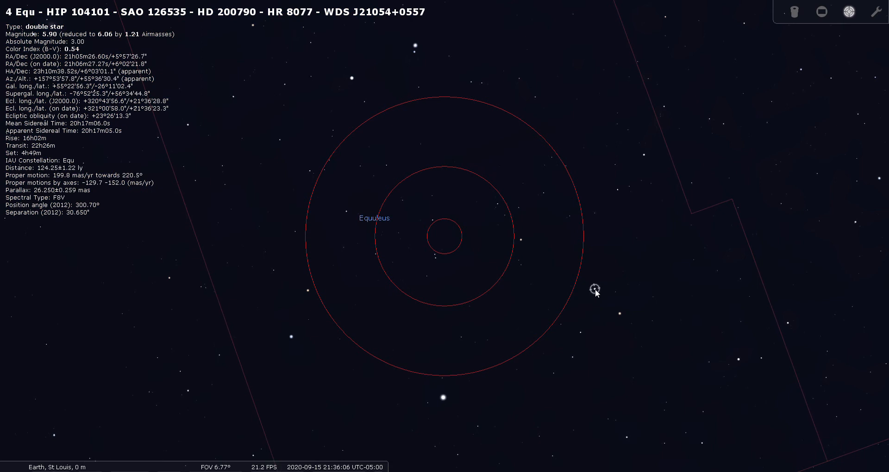
{"action": "mouse_move", "coordinate": [640, 339]}
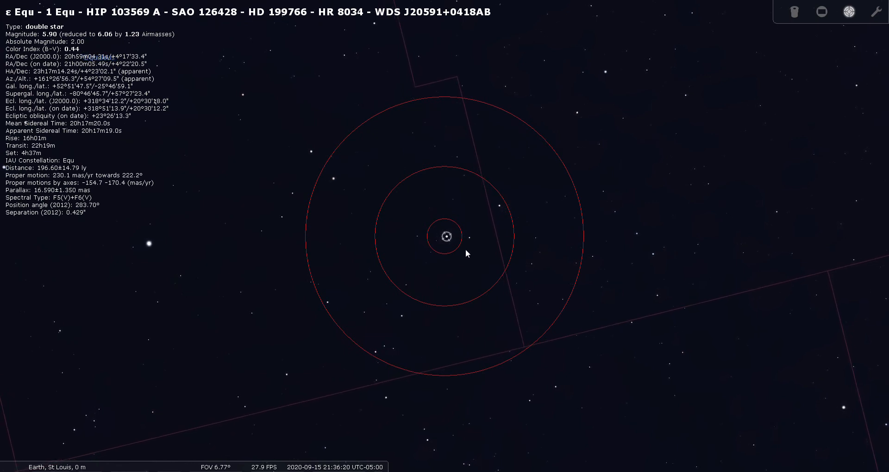
{"action": "mouse_move", "coordinate": [696, 96]}
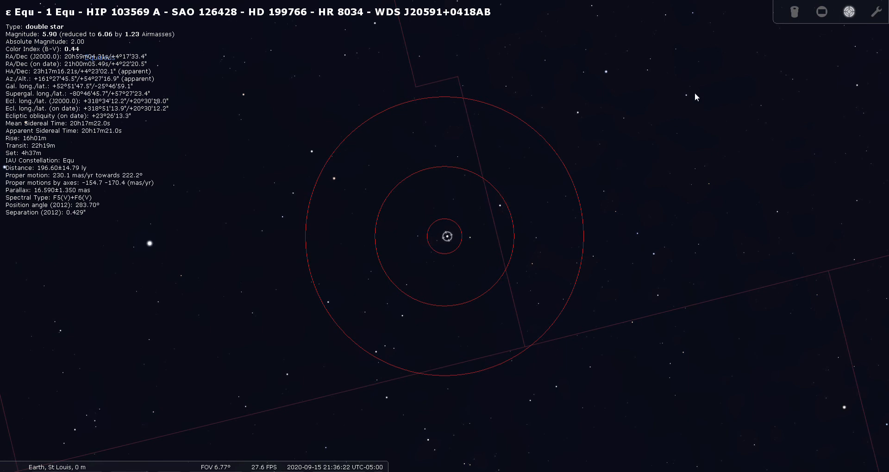
Switch to the Oculars eyepiece view and select ε Equ in it.
{"action": "left_click", "coordinate": [793, 11]}
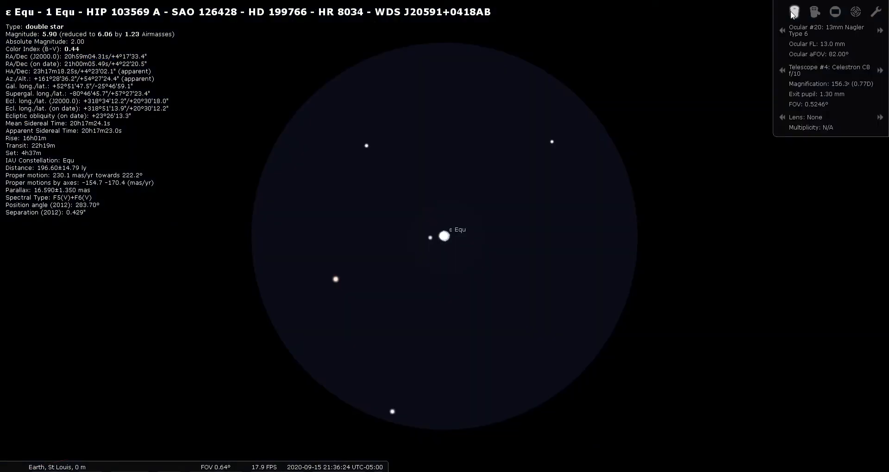
{"action": "mouse_move", "coordinate": [439, 261]}
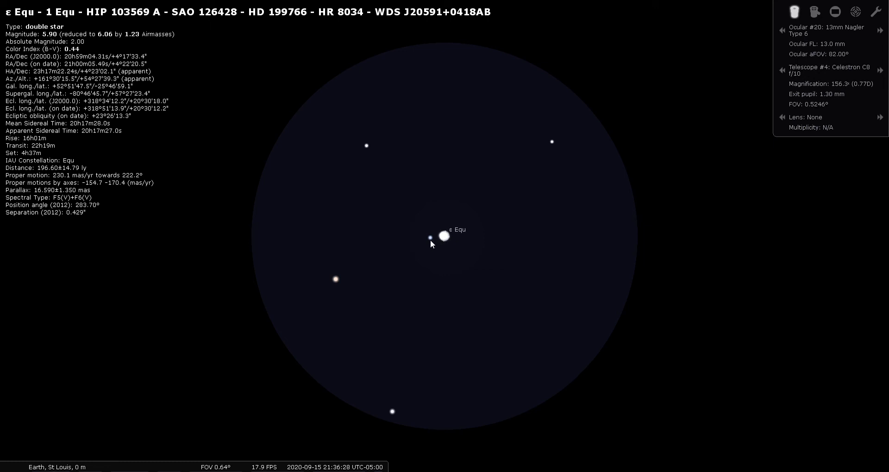
{"action": "mouse_move", "coordinate": [444, 242]}
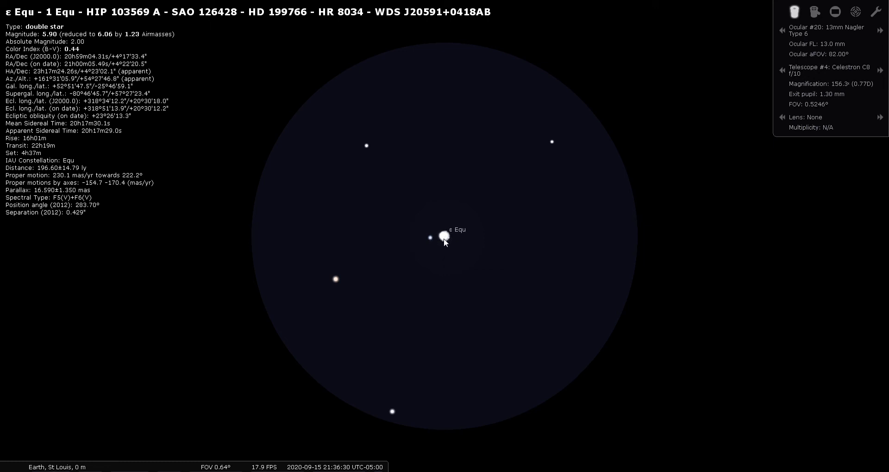
{"action": "left_click", "coordinate": [834, 11]}
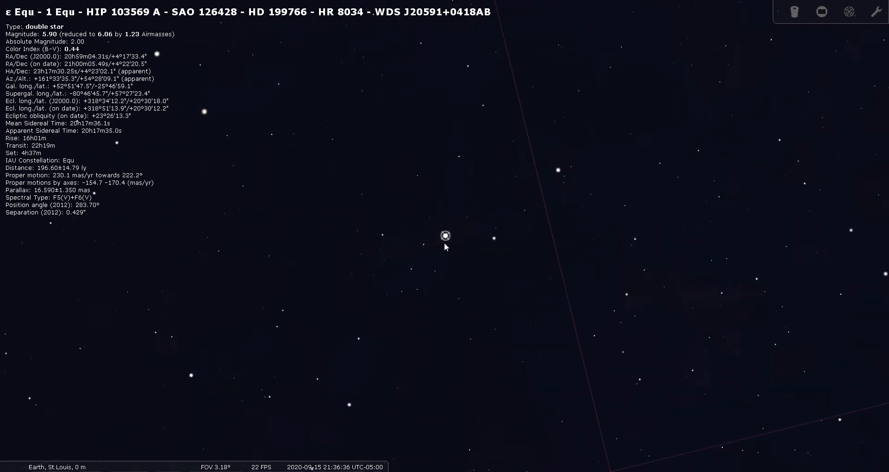
Zoom in on ε Equ to about 0.06° until its two components separate.
{"action": "scroll", "scroll_direction": "up", "scroll_amount": 3}
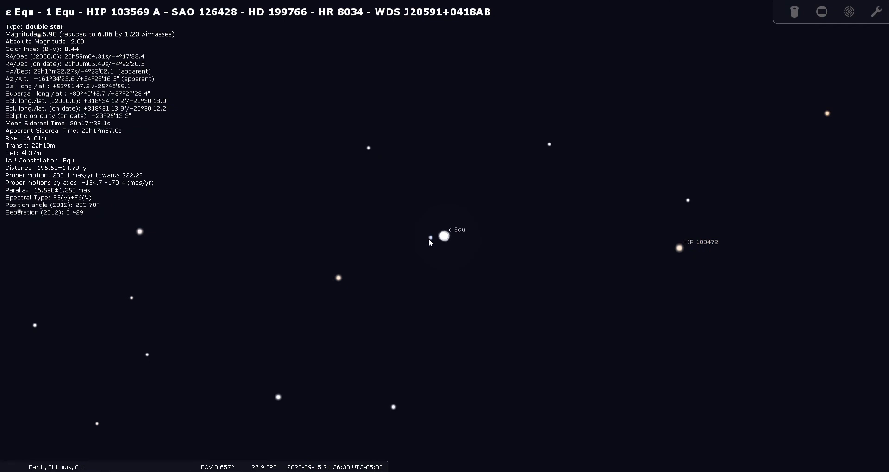
{"action": "scroll", "scroll_direction": "up", "scroll_amount": 3}
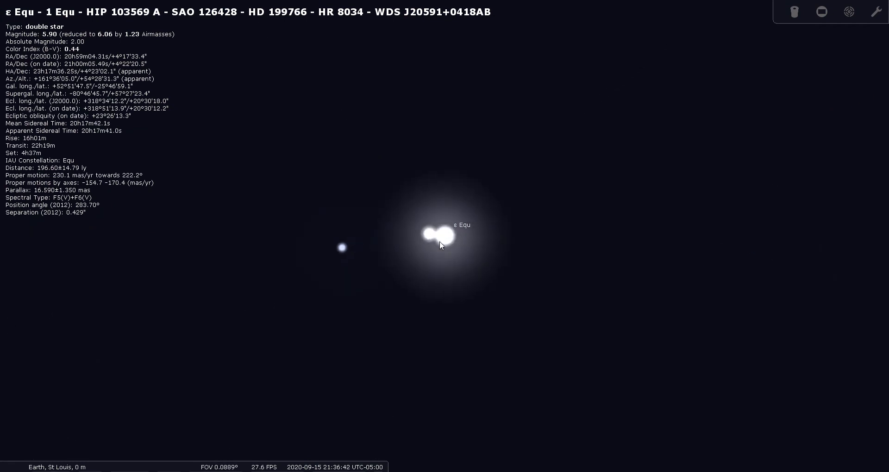
{"action": "scroll", "scroll_direction": "up", "scroll_amount": 3}
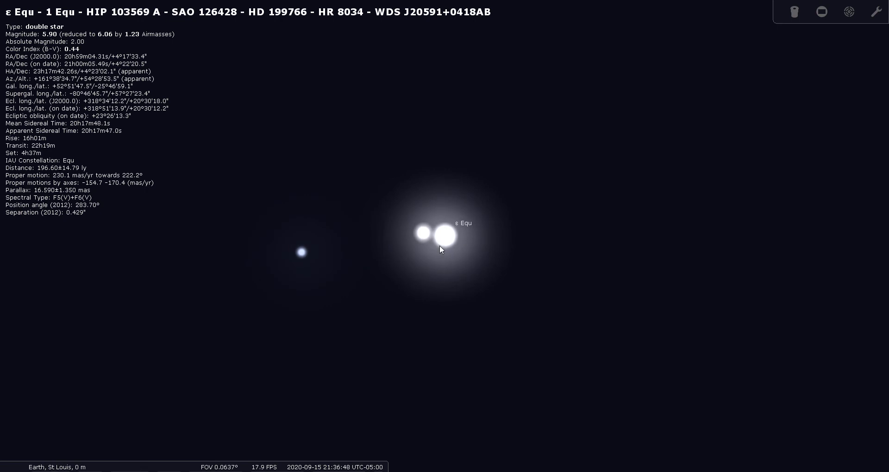
{"action": "mouse_move", "coordinate": [434, 234]}
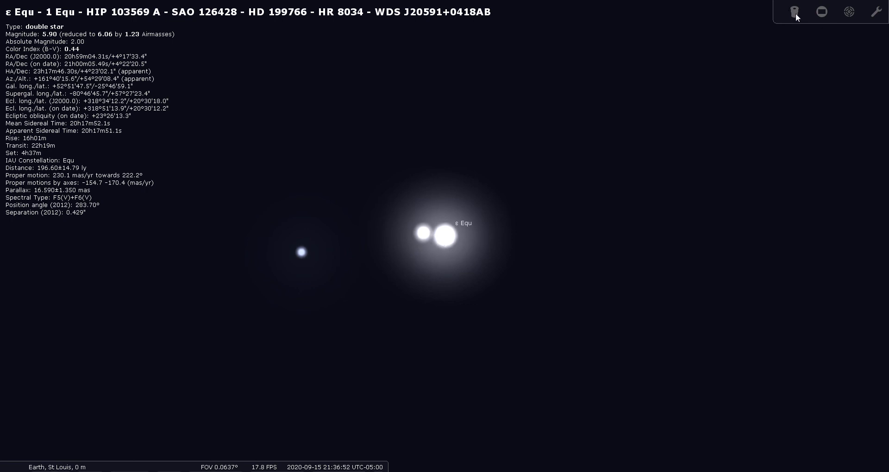
{"action": "mouse_move", "coordinate": [462, 246]}
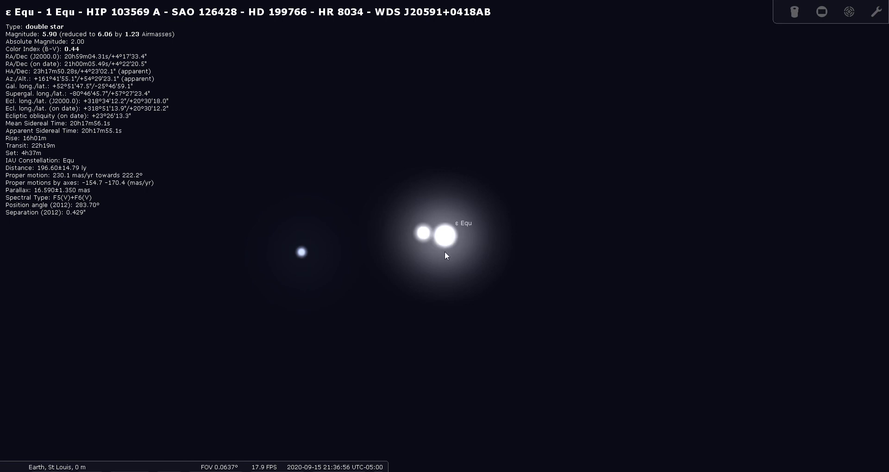
{"action": "mouse_move", "coordinate": [445, 227]}
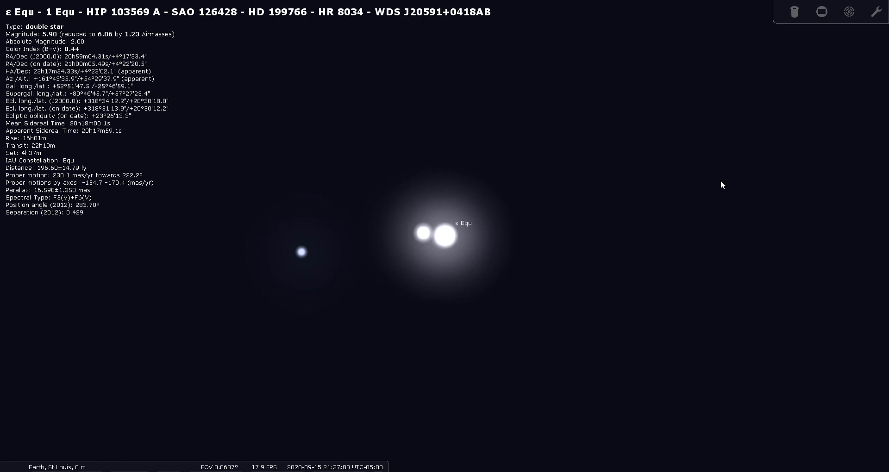
Zoom back out to a 60° field showing Equuleus with Jupiter and Saturn.
{"action": "scroll", "scroll_direction": "down", "scroll_amount": 3}
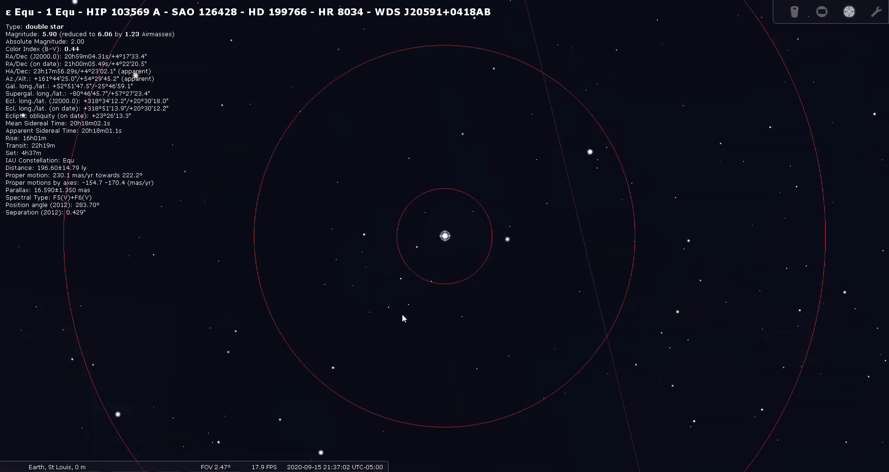
{"action": "scroll", "scroll_direction": "down", "scroll_amount": 3}
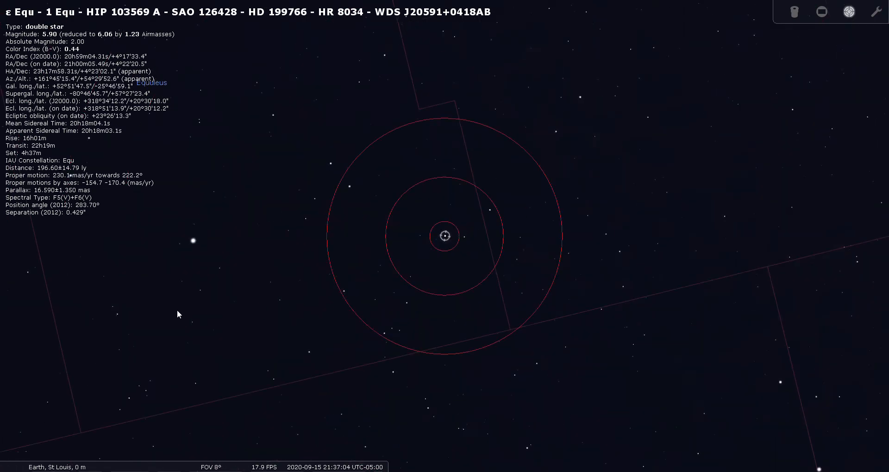
{"action": "scroll", "scroll_direction": "down", "scroll_amount": 3}
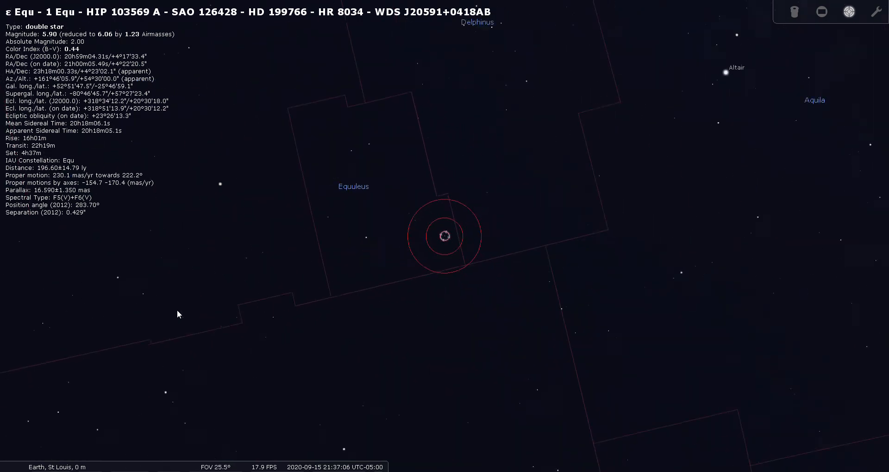
{"action": "scroll", "scroll_direction": "down", "scroll_amount": 3}
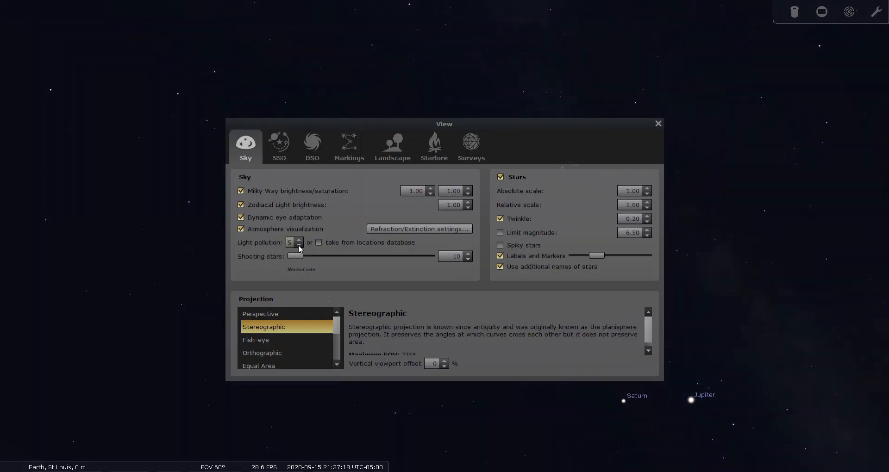
Close the sky settings and pan the dark 60° sky toward Altair and Saturn.
{"action": "left_click", "coordinate": [657, 123]}
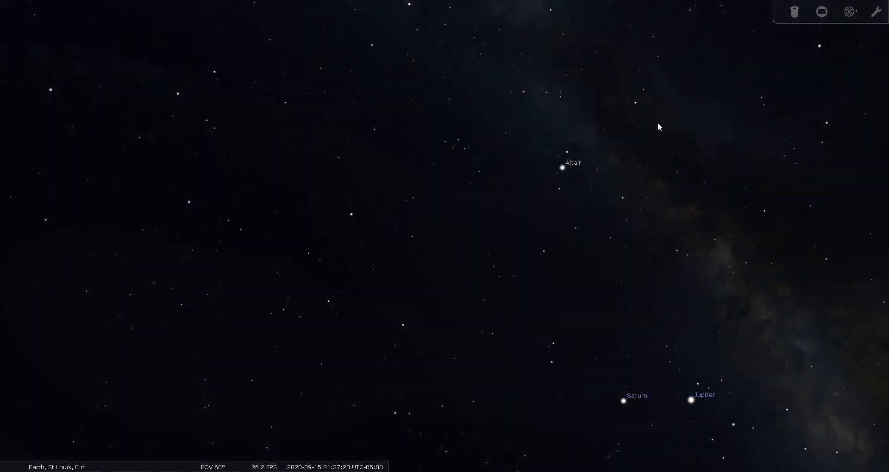
{"action": "left_click_drag", "start_coordinate": [659, 127], "coordinate": [335, 336]}
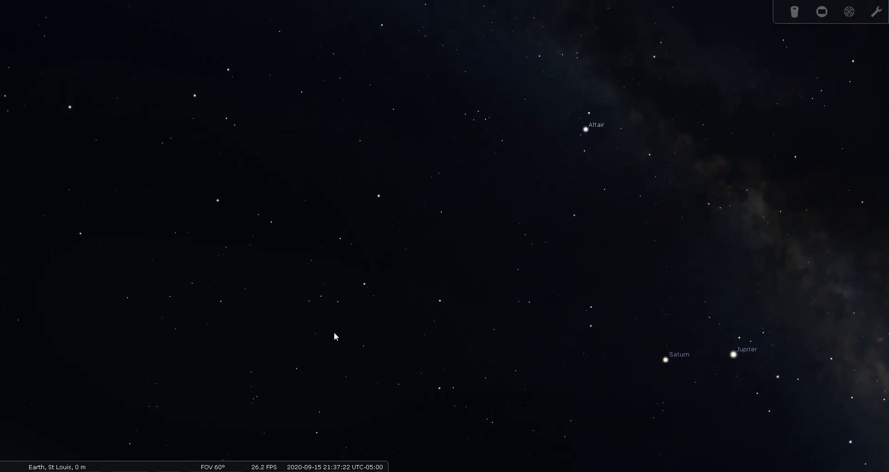
{"action": "left_click_drag", "start_coordinate": [334, 336], "coordinate": [374, 287]}
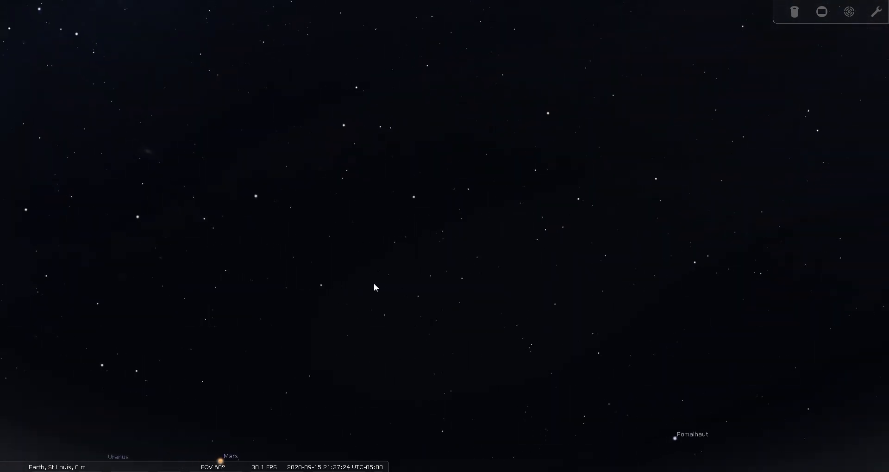
{"action": "mouse_move", "coordinate": [422, 202]}
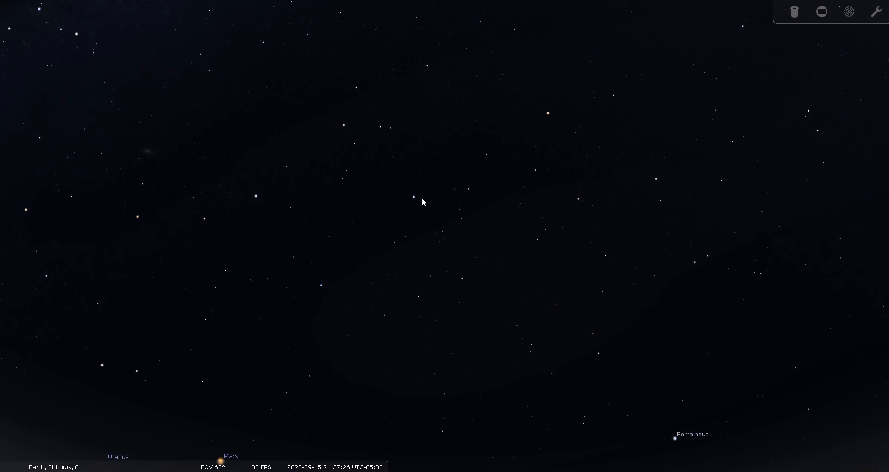
{"action": "mouse_move", "coordinate": [373, 227]}
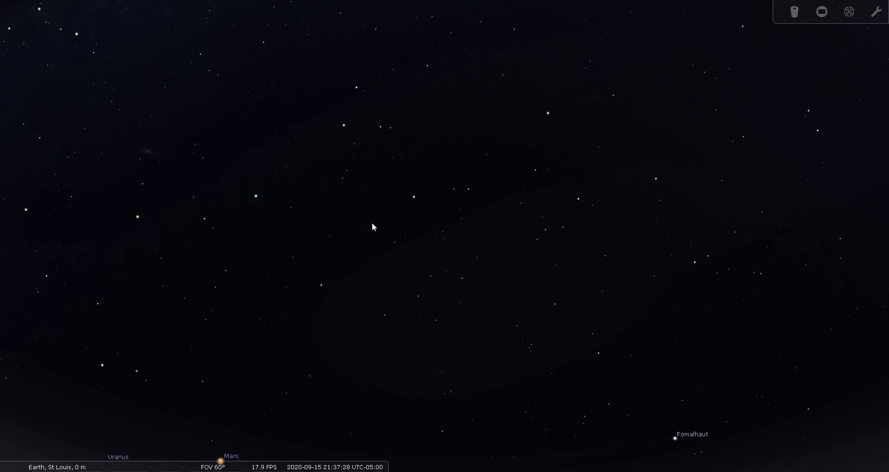
{"action": "mouse_move", "coordinate": [427, 208]}
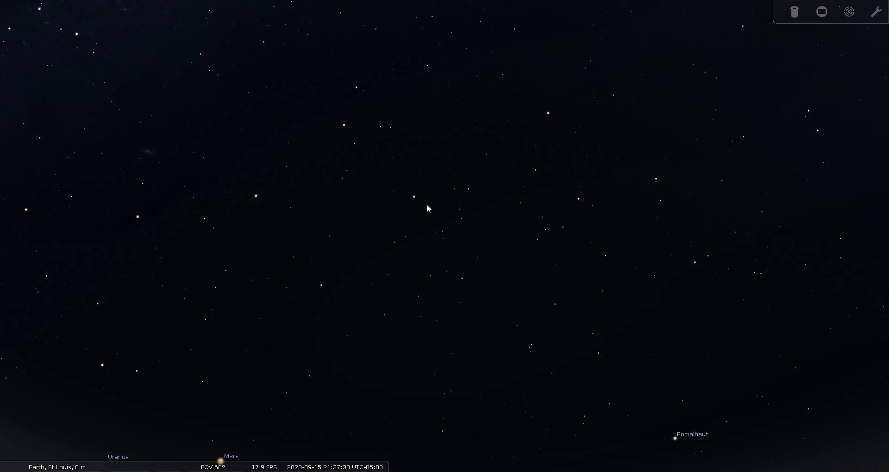
{"action": "mouse_move", "coordinate": [554, 120]}
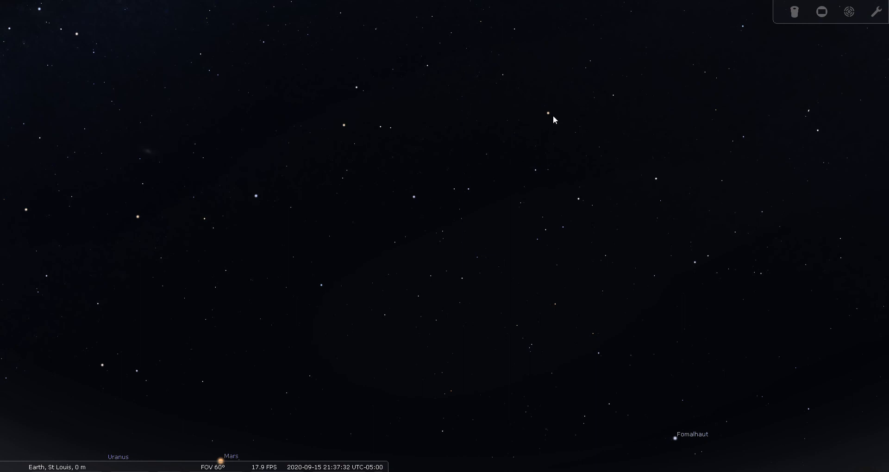
{"action": "mouse_move", "coordinate": [580, 113]}
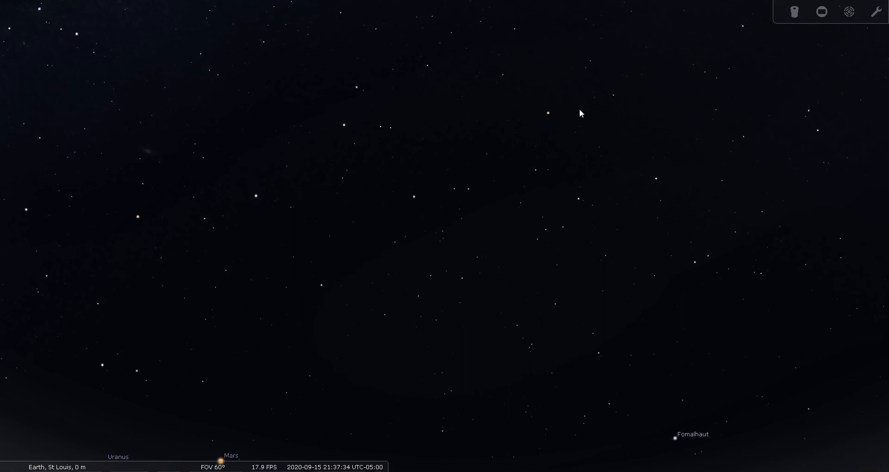
{"action": "mouse_move", "coordinate": [616, 101]}
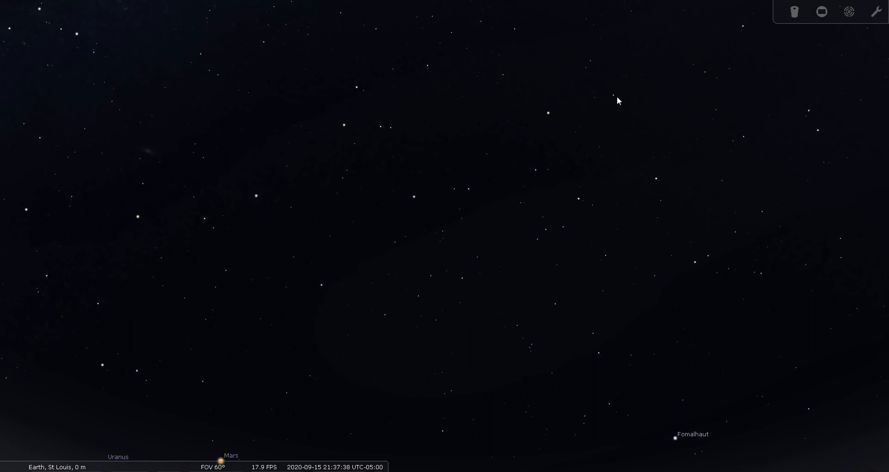
{"action": "left_click", "coordinate": [613, 94]}
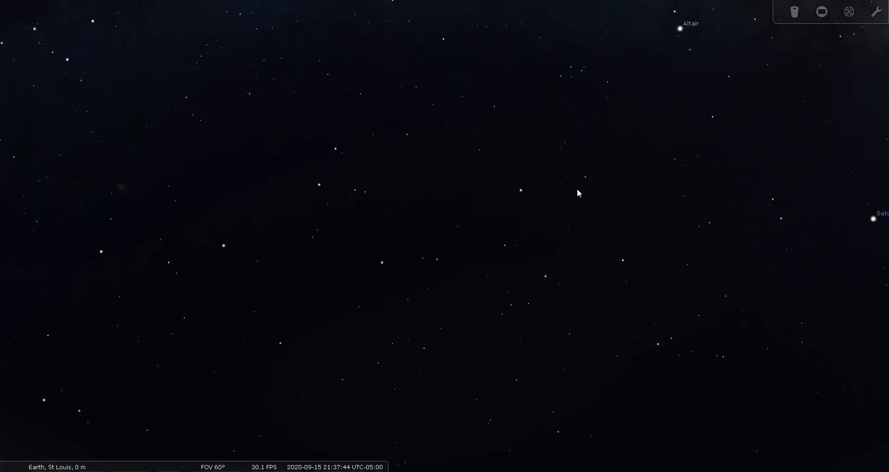
{"action": "mouse_move", "coordinate": [564, 164]}
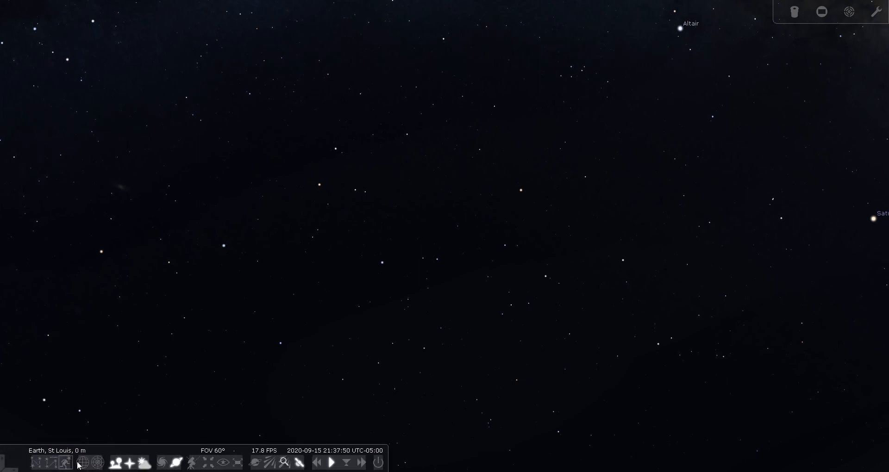
{"action": "left_click", "coordinate": [65, 462]}
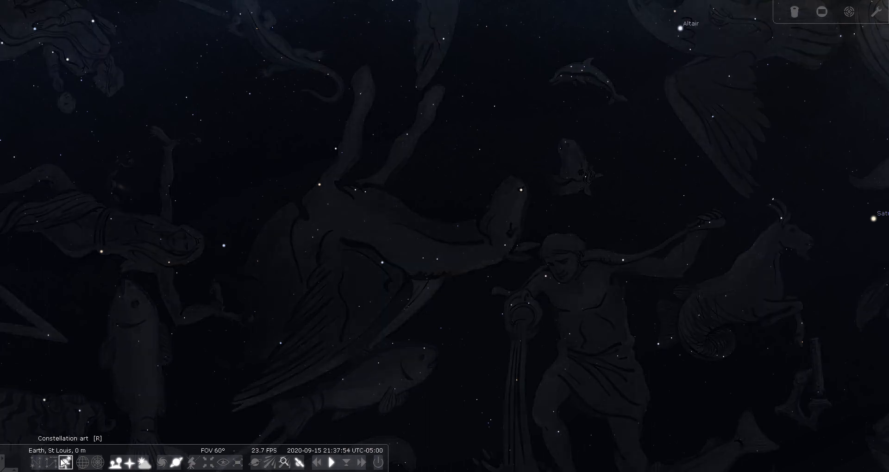
{"action": "left_click", "coordinate": [63, 462]}
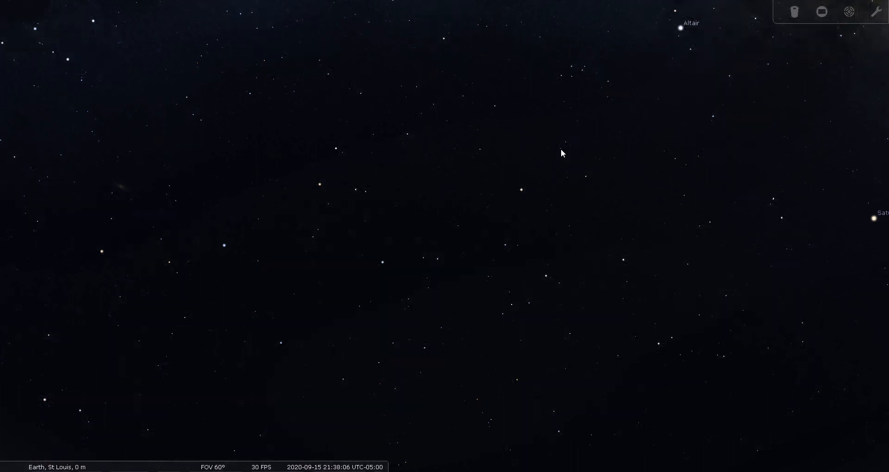
{"action": "mouse_move", "coordinate": [586, 185]}
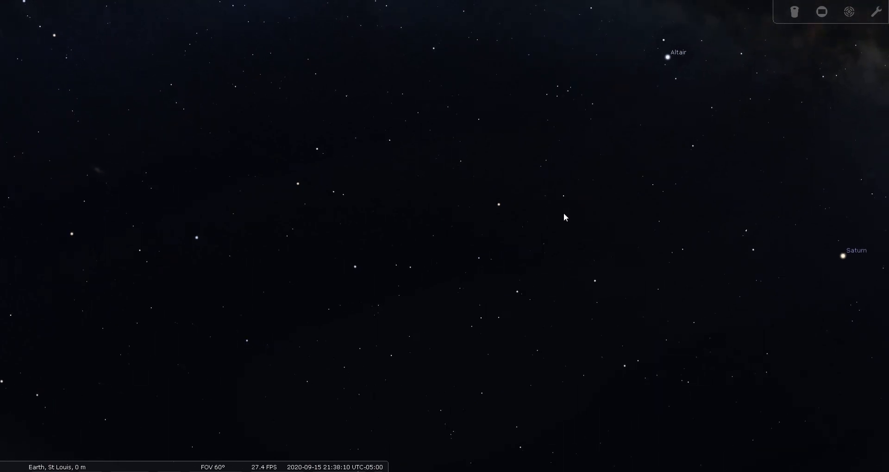
Pan toward Pegasus and zoom to about 5.7° on the sky near Enif.
{"action": "left_click_drag", "start_coordinate": [565, 217], "coordinate": [543, 243]}
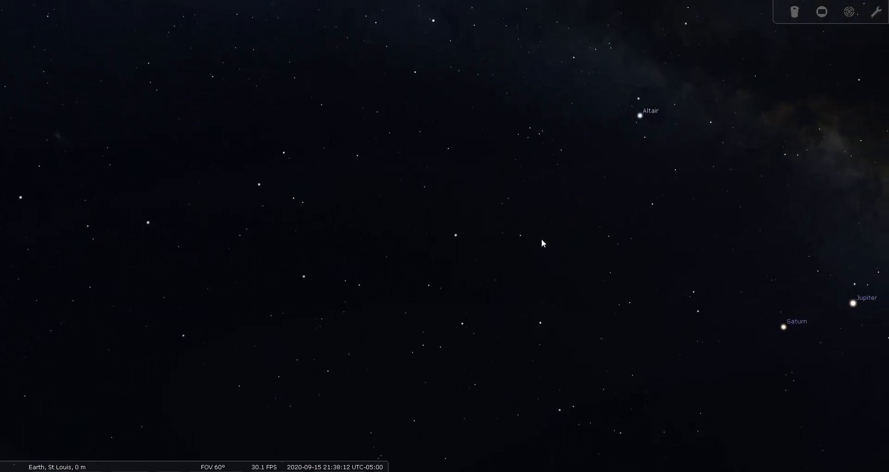
{"action": "scroll", "scroll_direction": "up", "scroll_amount": 3}
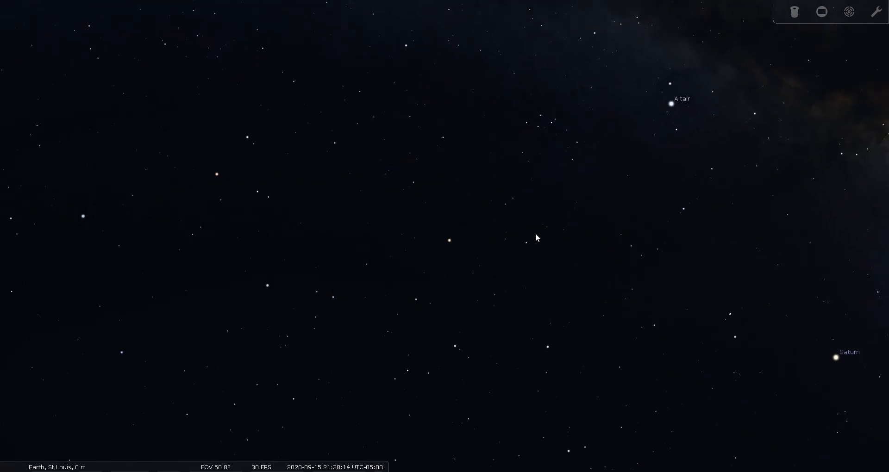
{"action": "scroll", "scroll_direction": "up", "scroll_amount": 3}
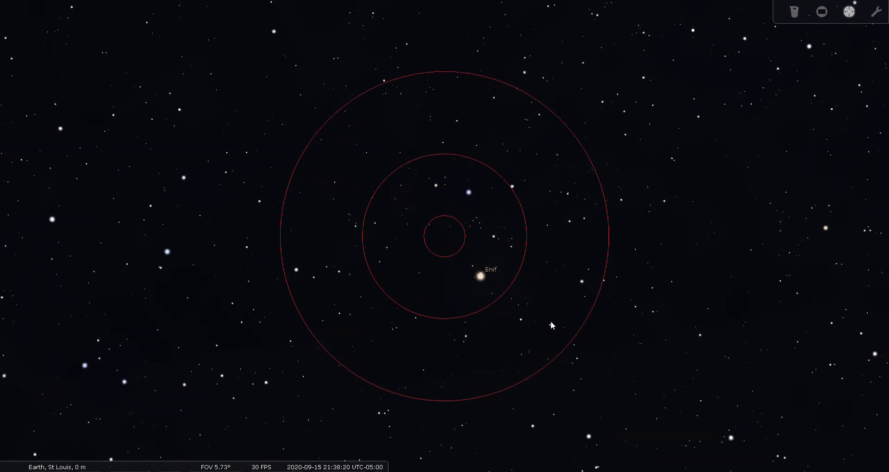
Pan from Enif past β Equ and Kitalpha and select double star HIP 103301 in the finder centre.
{"action": "left_click_drag", "start_coordinate": [553, 326], "coordinate": [369, 300]}
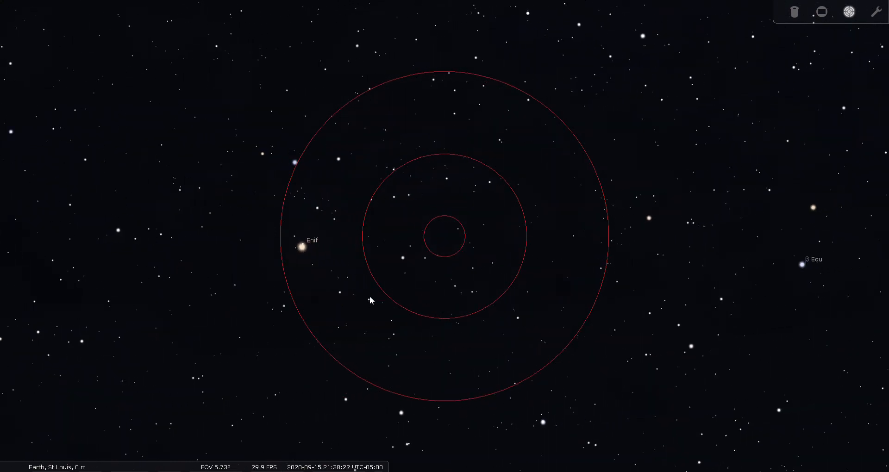
{"action": "left_click_drag", "start_coordinate": [368, 300], "coordinate": [470, 255]}
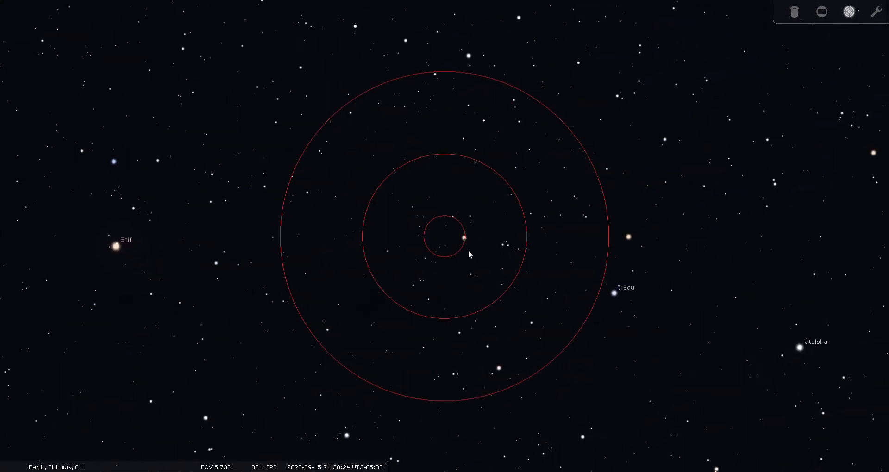
{"action": "left_click_drag", "start_coordinate": [471, 253], "coordinate": [354, 253]}
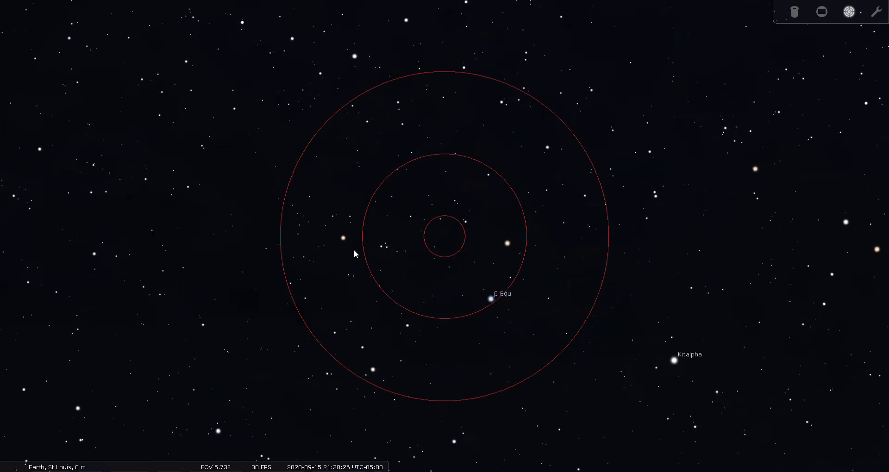
{"action": "left_click_drag", "start_coordinate": [354, 254], "coordinate": [574, 336]}
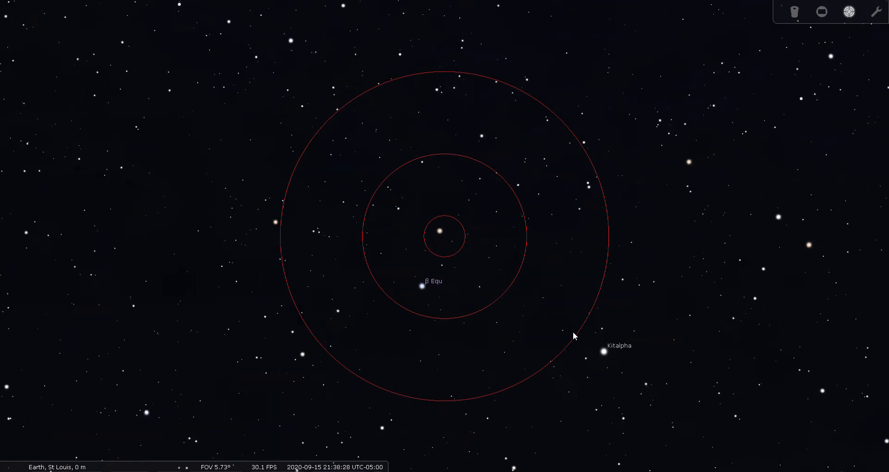
{"action": "left_click_drag", "start_coordinate": [574, 335], "coordinate": [398, 320]}
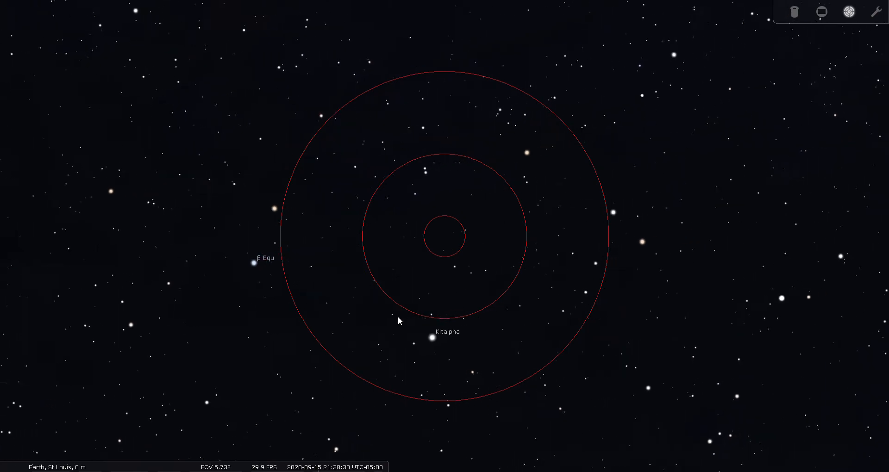
{"action": "left_click_drag", "start_coordinate": [400, 321], "coordinate": [464, 309]}
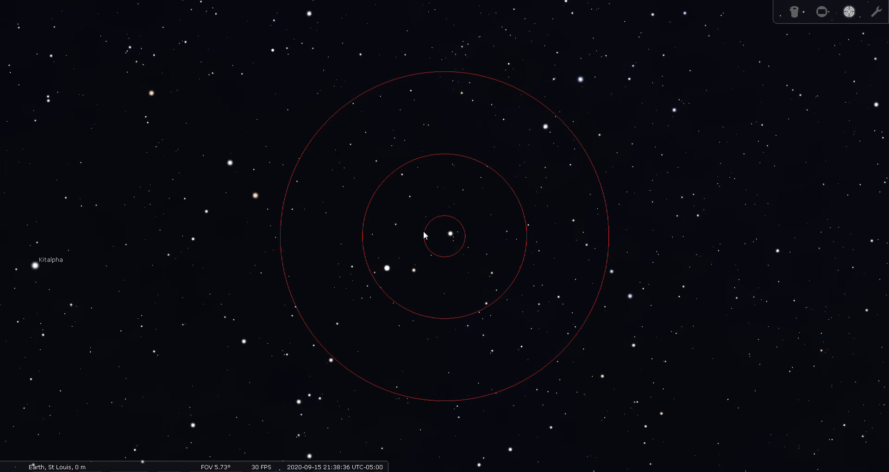
{"action": "left_click", "coordinate": [450, 236]}
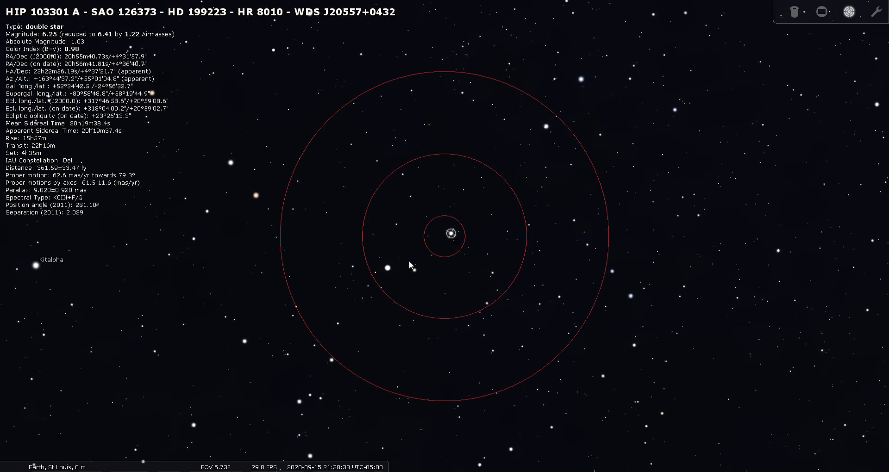
Select Epsilon Equulei (1 Equ) to centre it in the finder rings with its data.
{"action": "left_click", "coordinate": [387, 267]}
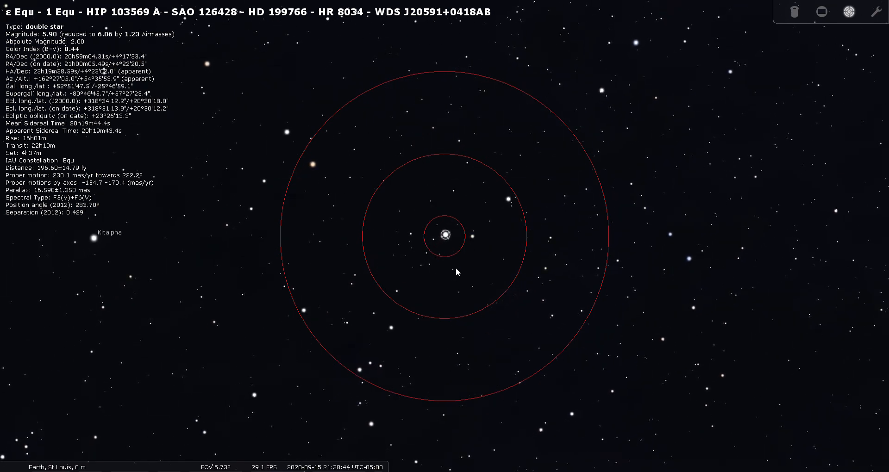
{"action": "mouse_move", "coordinate": [333, 381]}
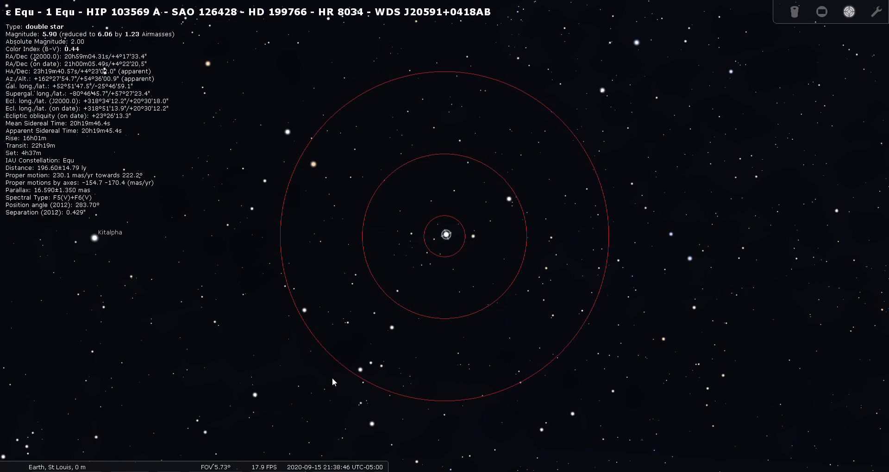
{"action": "mouse_move", "coordinate": [353, 232]}
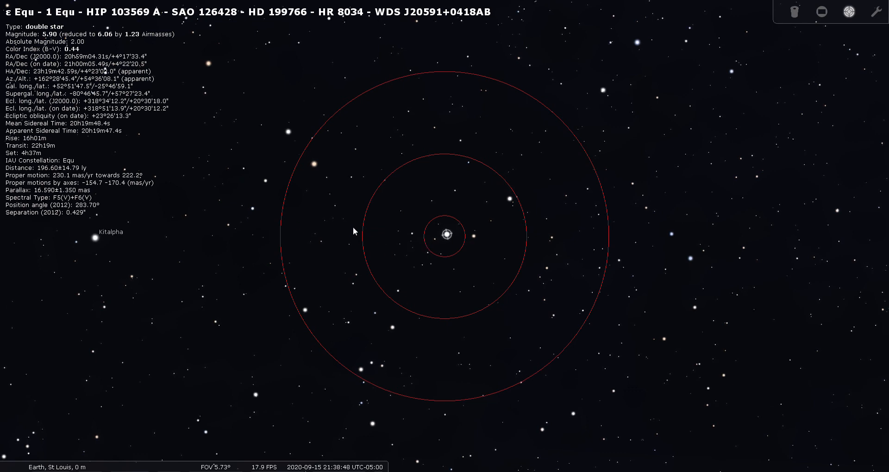
{"action": "mouse_move", "coordinate": [457, 222]}
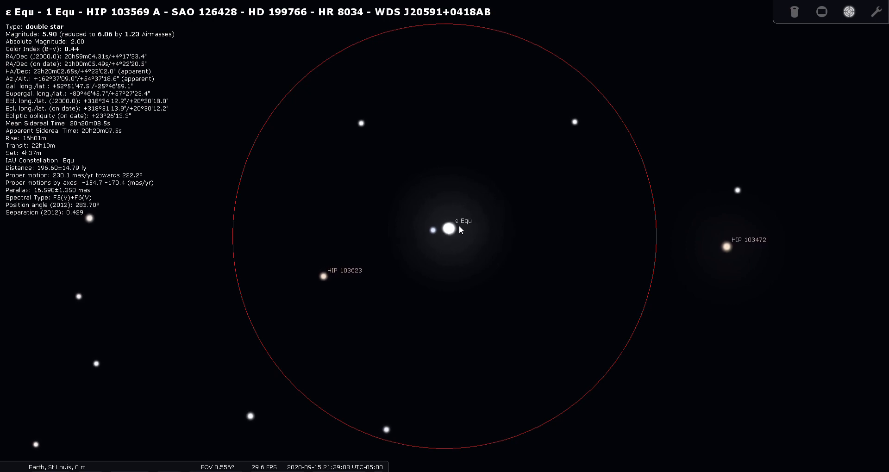
Zoom in until ε Equ's pair splits, then zoom back out toward a wide field.
{"action": "scroll", "scroll_direction": "up", "scroll_amount": 3}
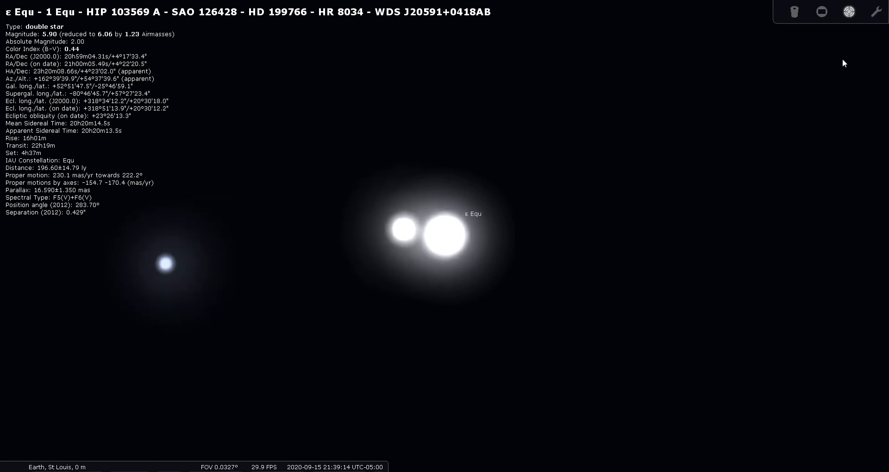
{"action": "mouse_move", "coordinate": [539, 248]}
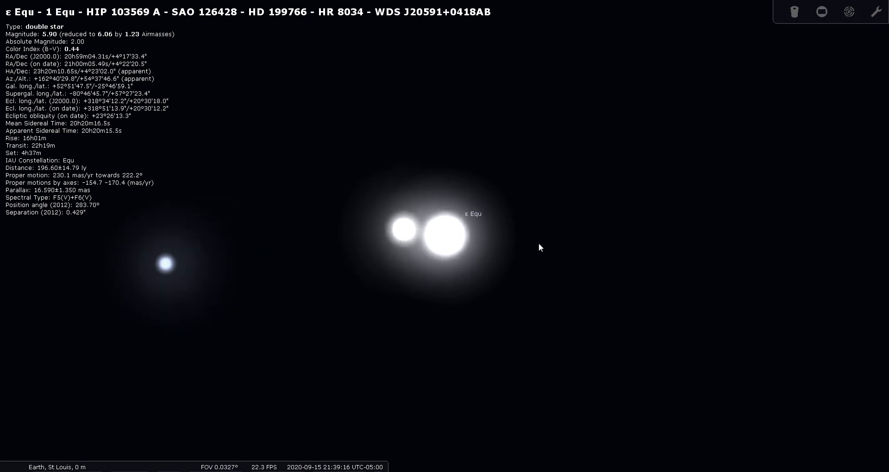
{"action": "scroll", "scroll_direction": "down", "scroll_amount": 3}
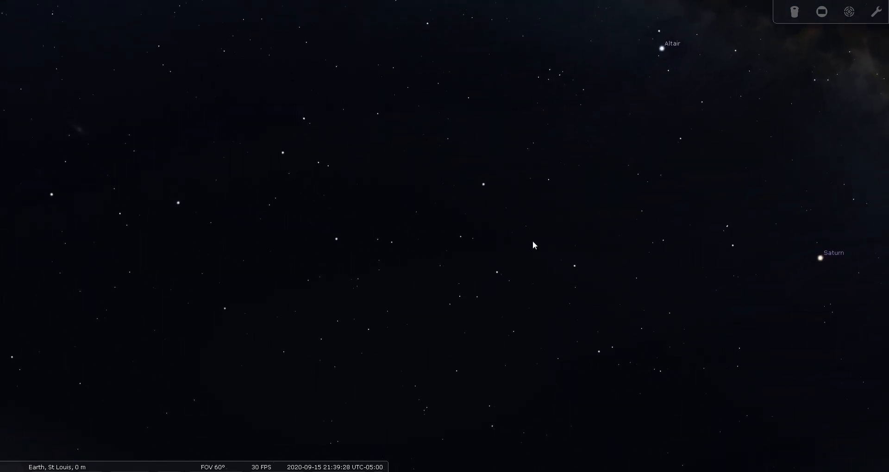
Pan the 60° starfield away from Altair and Saturn.
{"action": "left_click_drag", "start_coordinate": [533, 245], "coordinate": [457, 284]}
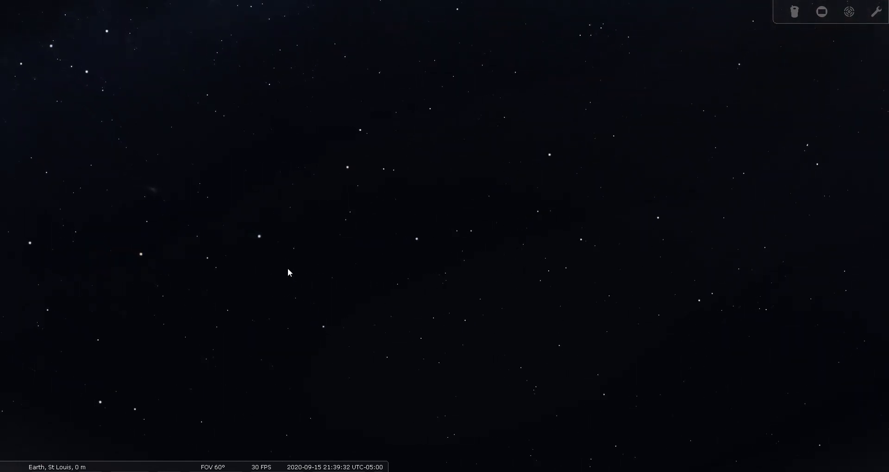
{"action": "mouse_move", "coordinate": [437, 248]}
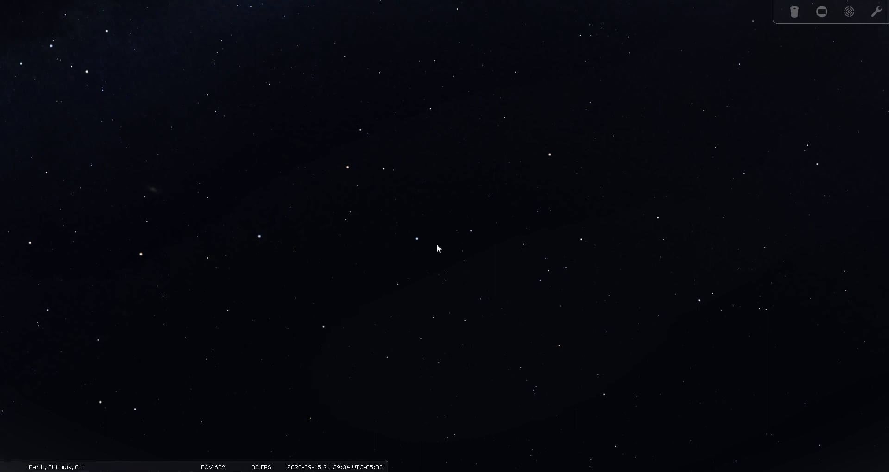
{"action": "mouse_move", "coordinate": [550, 158]}
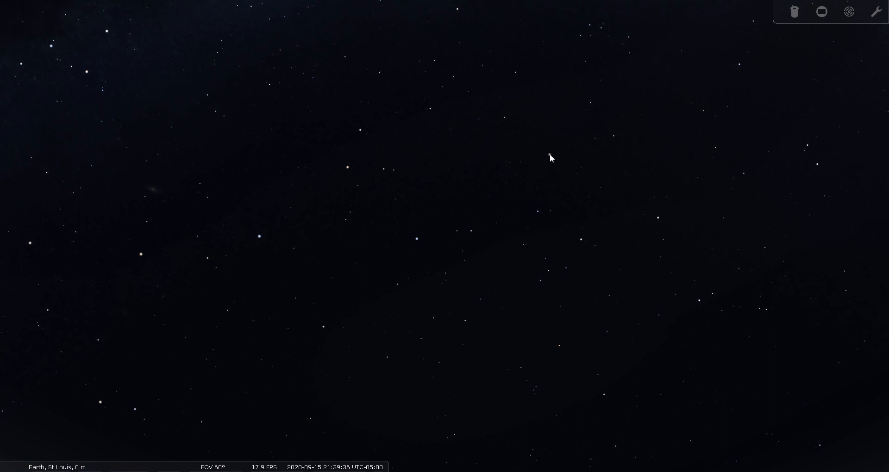
{"action": "mouse_move", "coordinate": [611, 148]}
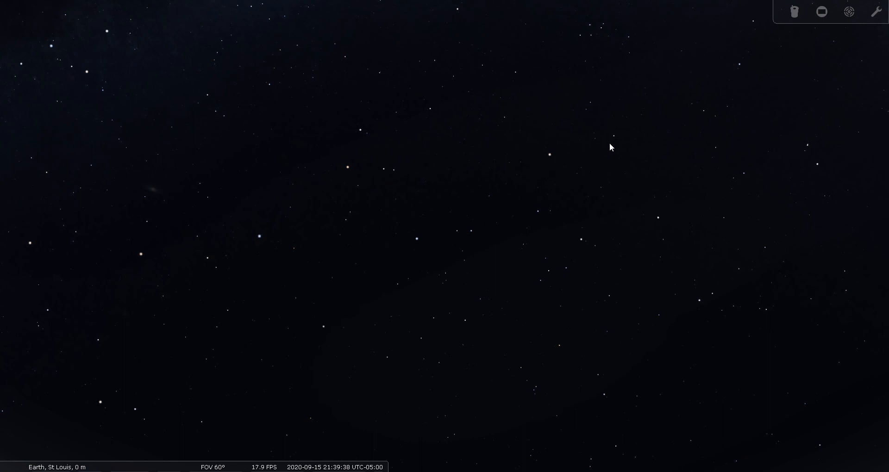
{"action": "mouse_move", "coordinate": [616, 139]}
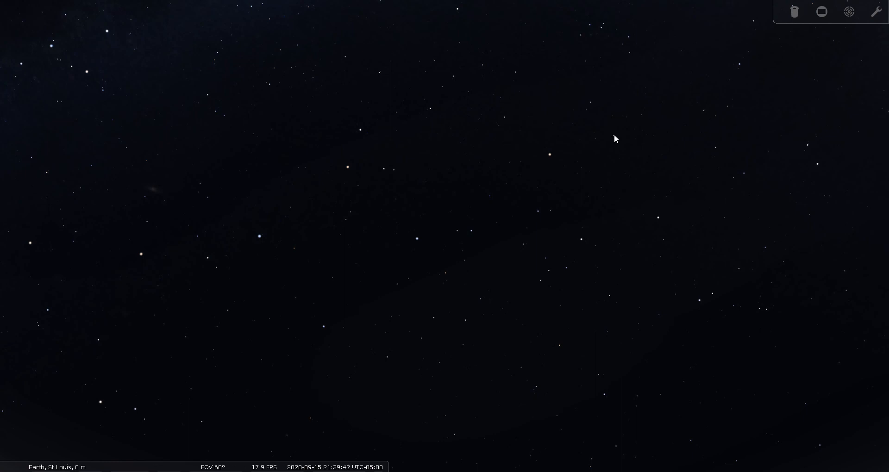
{"action": "mouse_move", "coordinate": [632, 124]}
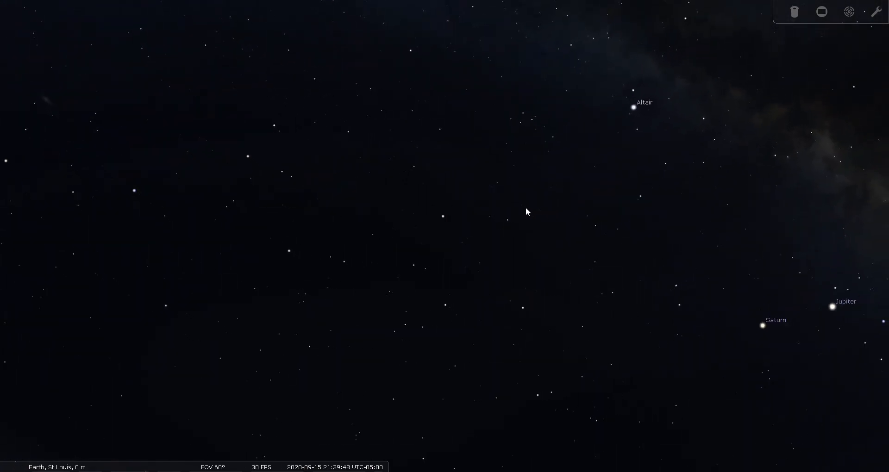
{"action": "mouse_move", "coordinate": [540, 214]}
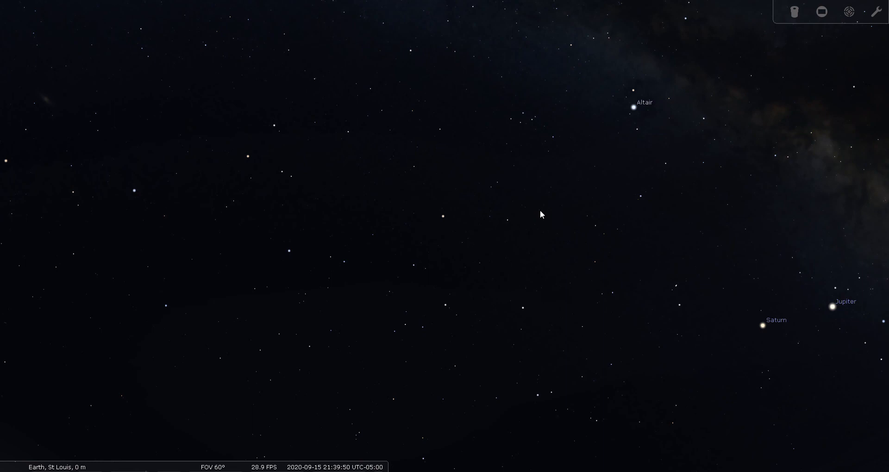
Select ε Equ, then δ Equ, then γ Equ so Gamma Equulei's variable double-star data is shown.
{"action": "left_click", "coordinate": [538, 210]}
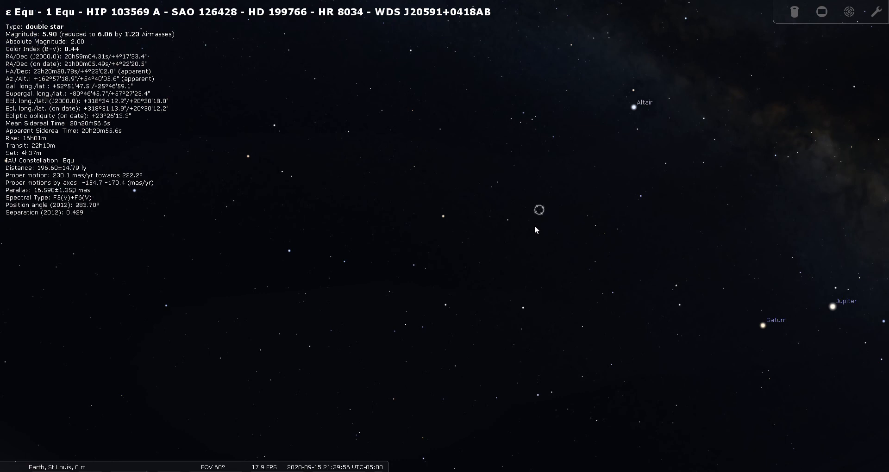
{"action": "mouse_move", "coordinate": [495, 189]}
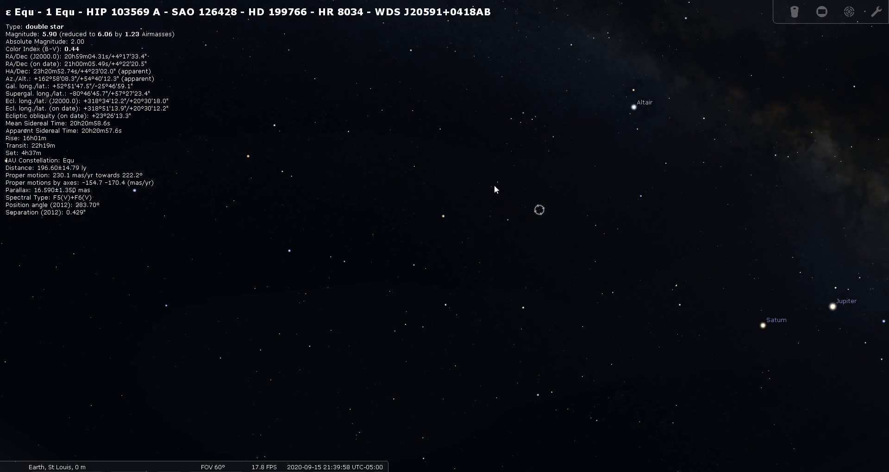
{"action": "left_click", "coordinate": [493, 188]}
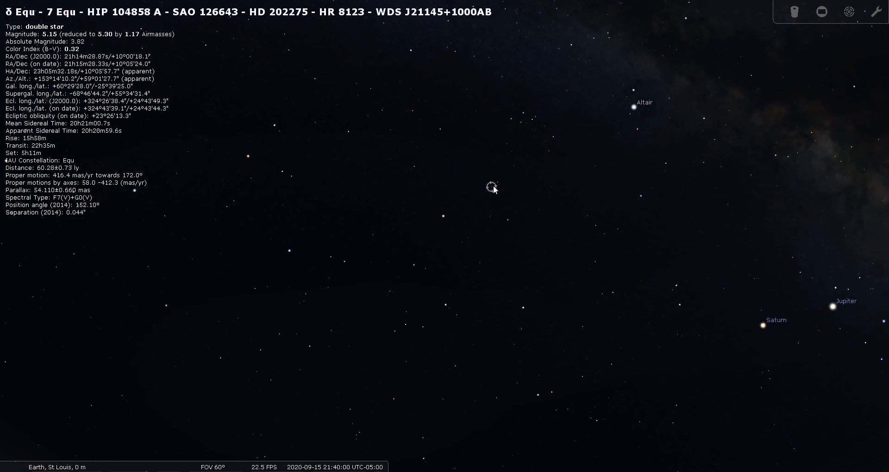
{"action": "left_click", "coordinate": [497, 182]}
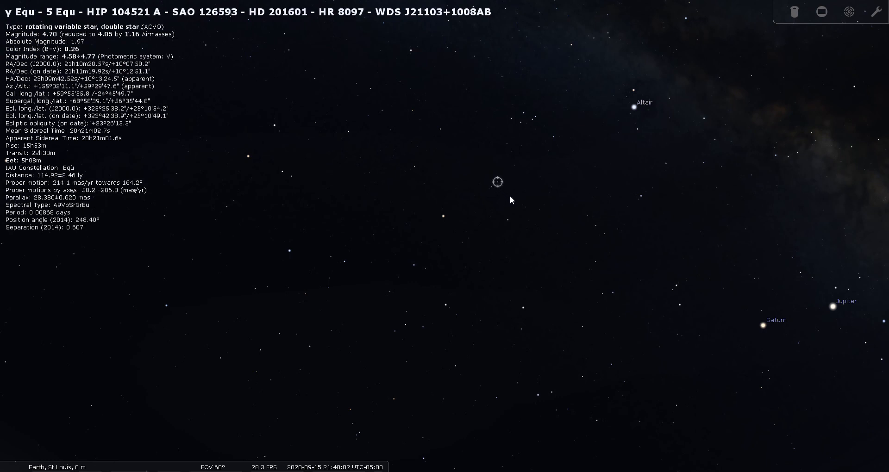
{"action": "mouse_move", "coordinate": [500, 222]}
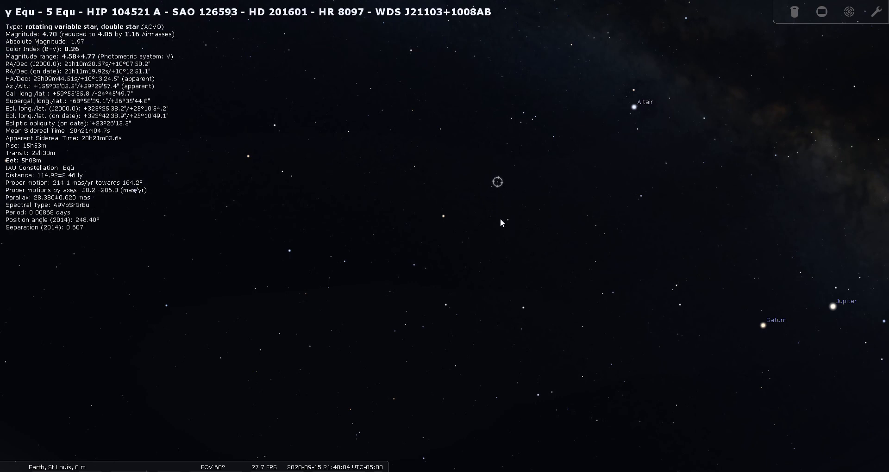
{"action": "mouse_move", "coordinate": [506, 236]}
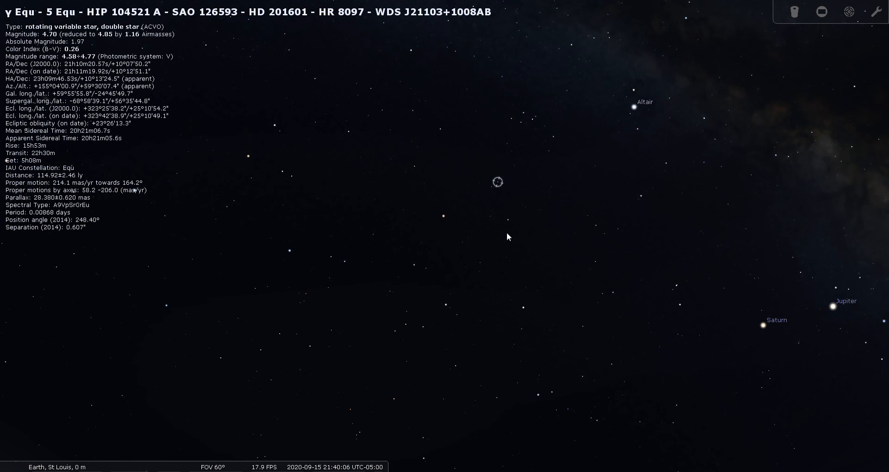